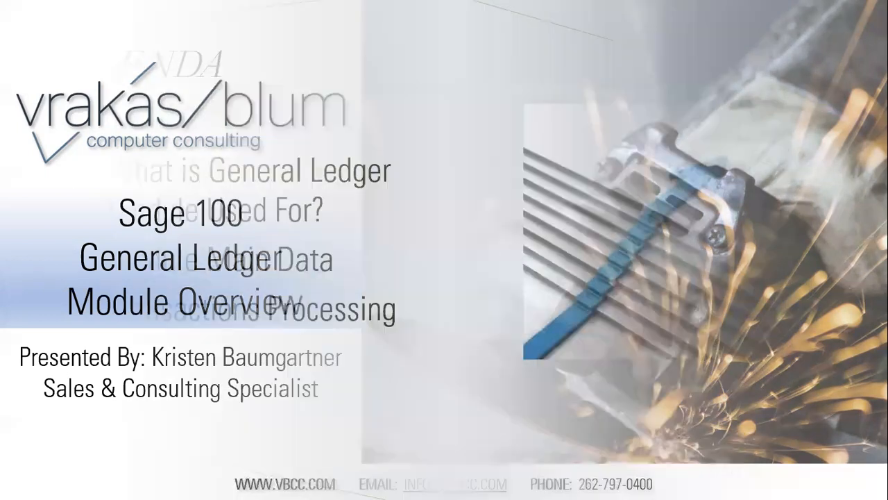
Step: Advance the presentation from the title slide to the agenda slide
key(right)
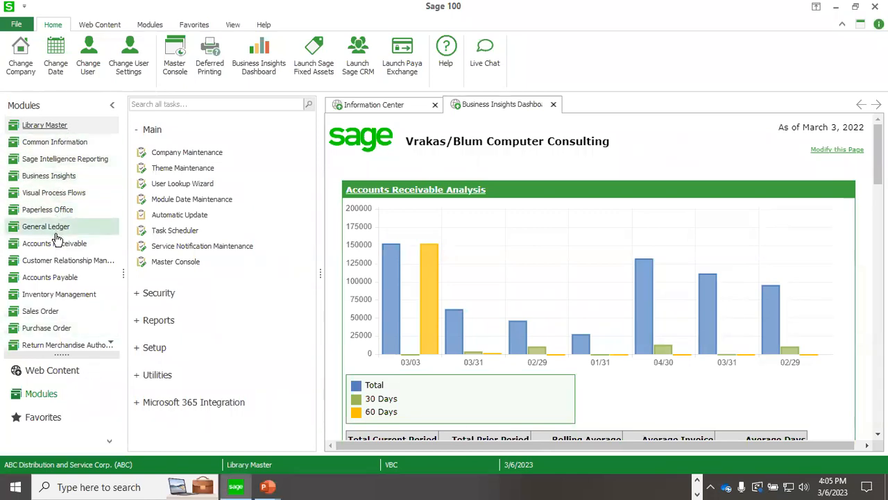
mouse_move(46, 226)
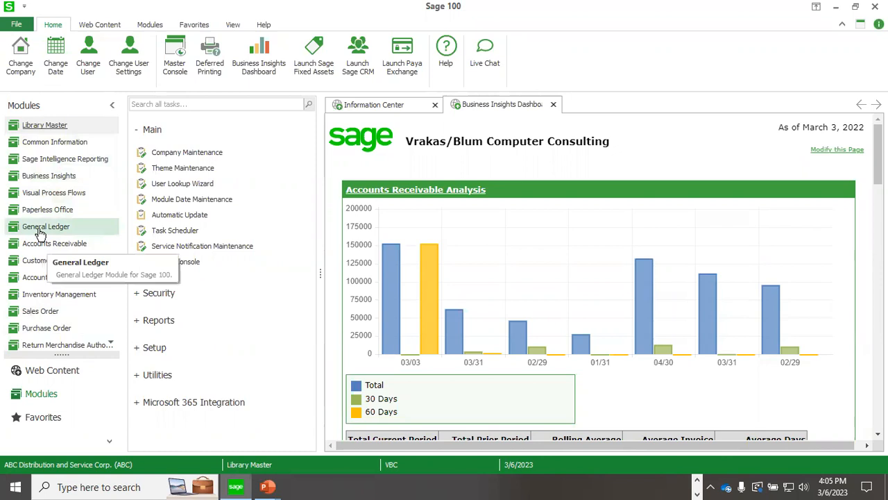
Step: Switch to General Ledger and open Account Structure Maintenance with Main, Department and Location segments
click(46, 226)
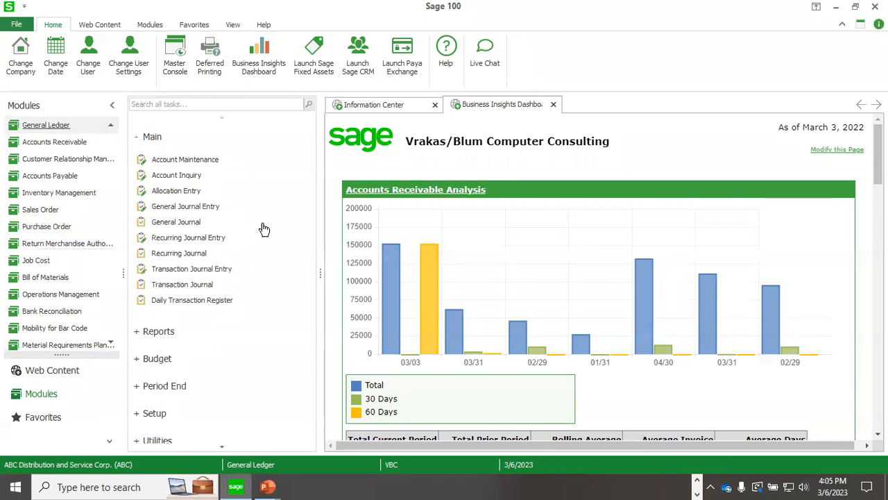
mouse_move(212, 346)
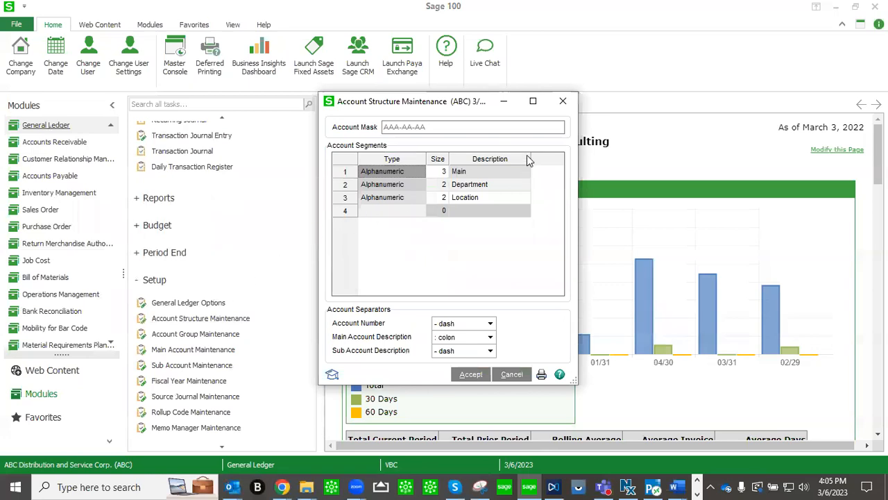
click(474, 126)
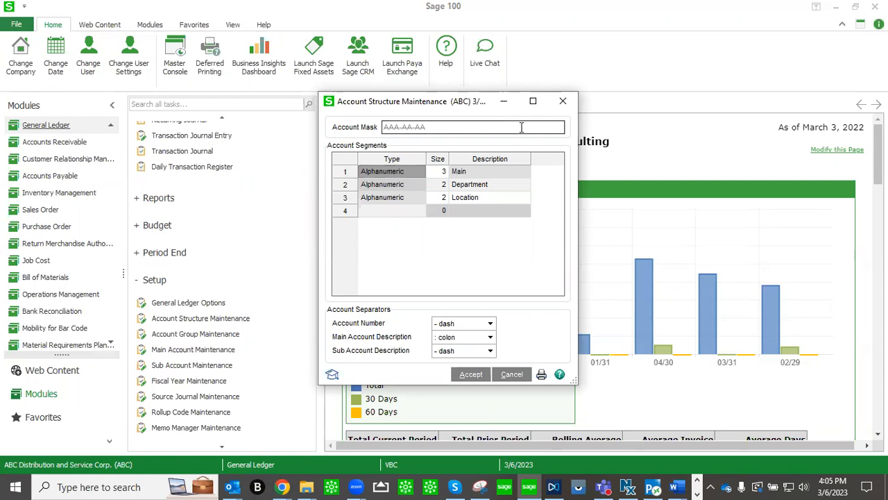
mouse_move(536, 132)
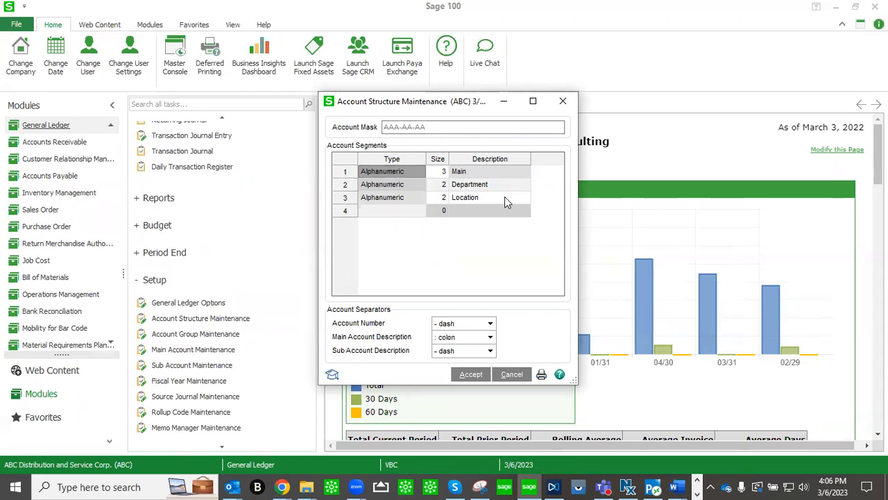
mouse_move(467, 195)
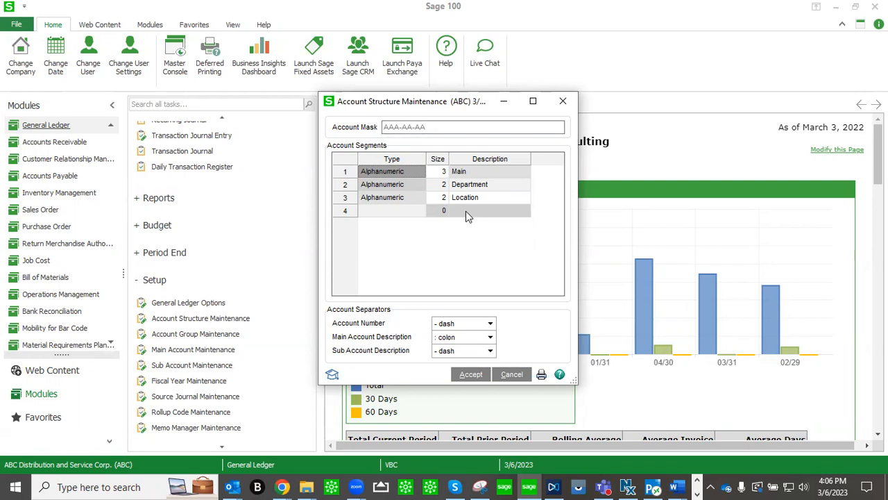
mouse_move(563, 102)
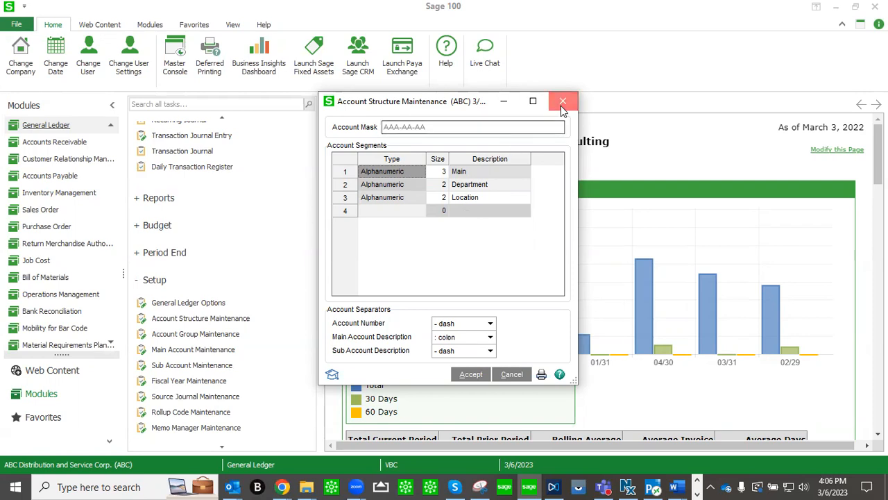
Step: Close Account Structure Maintenance without changes and open the G/L Main Account List
click(562, 101)
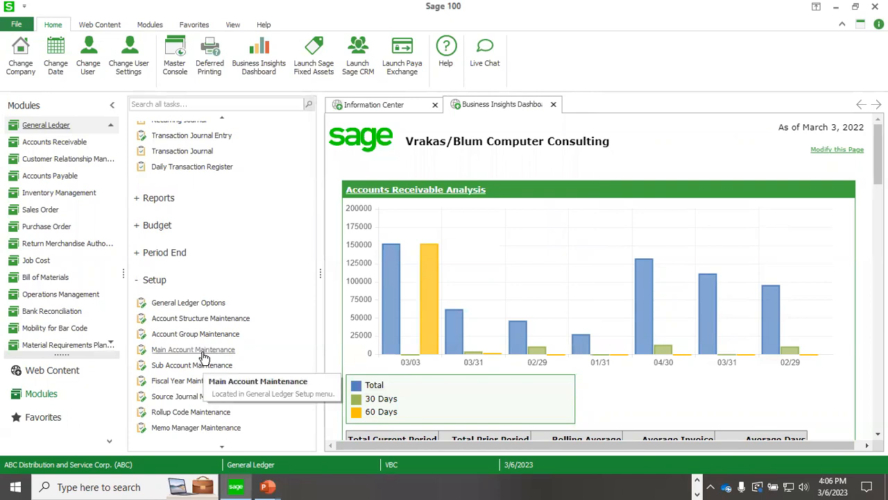
click(192, 349)
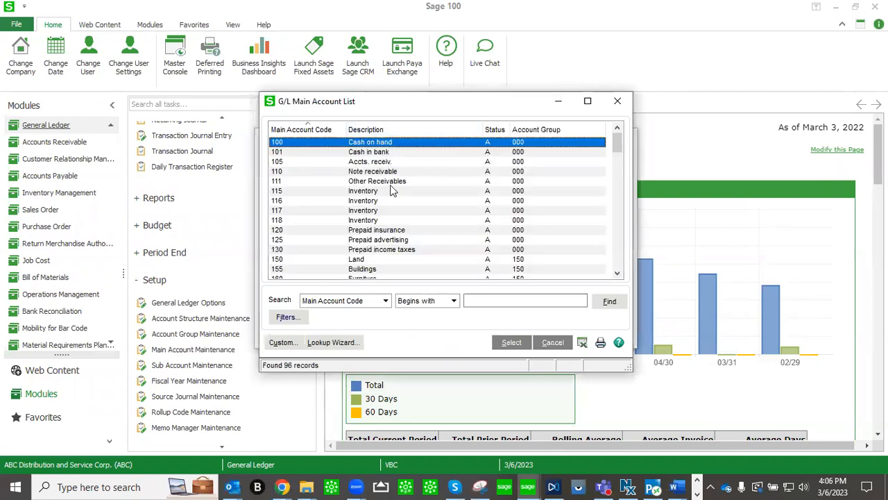
mouse_move(394, 227)
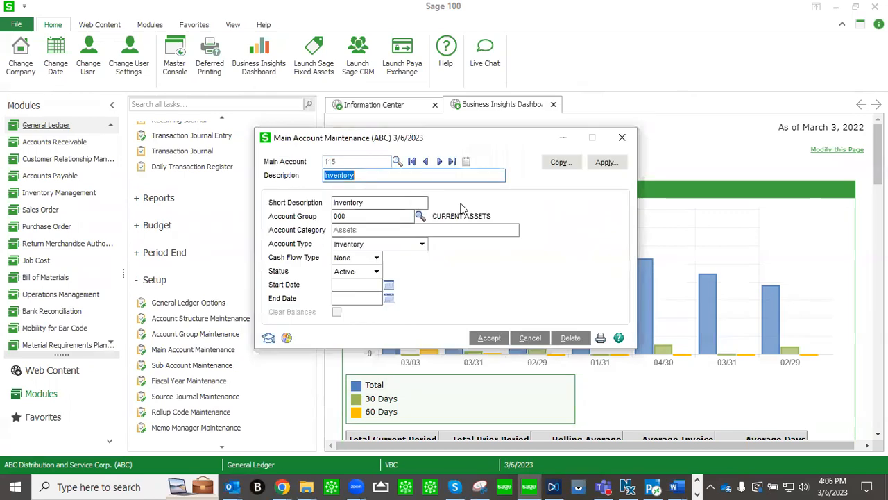
mouse_move(555, 200)
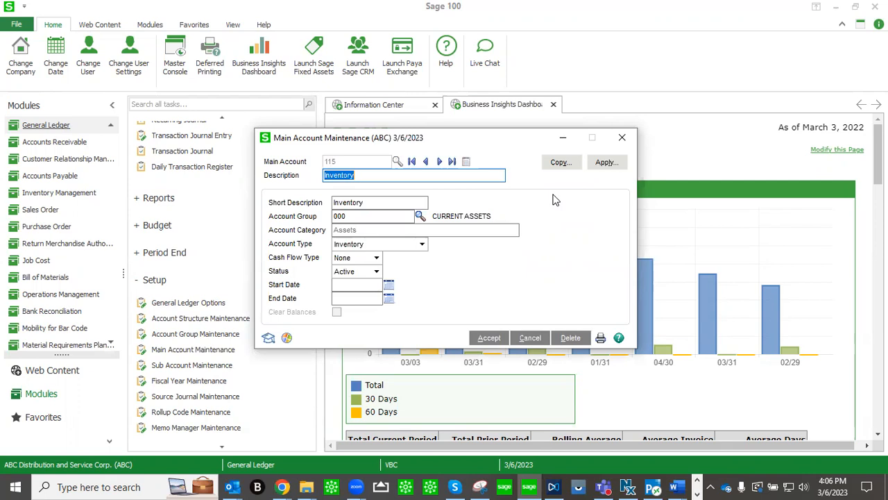
mouse_move(622, 137)
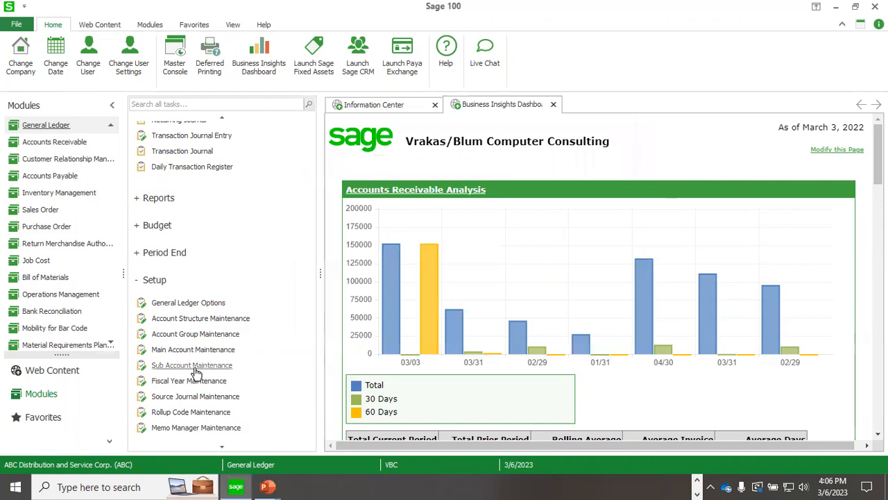
click(192, 364)
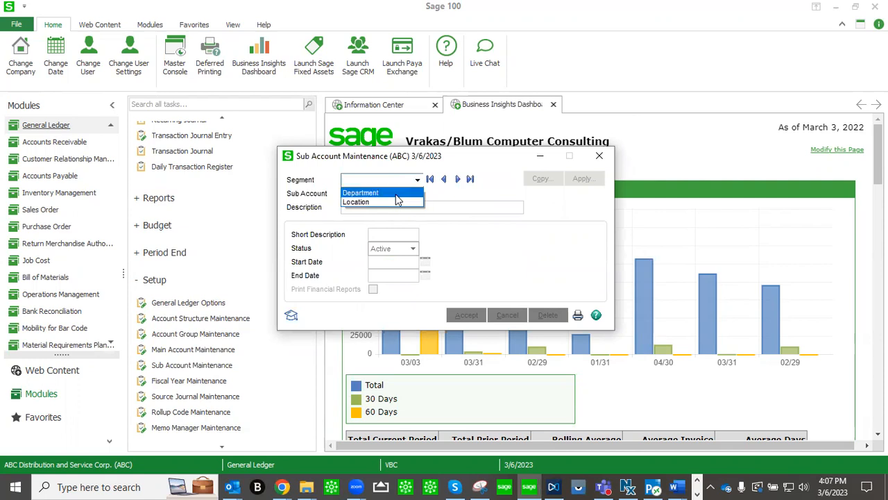
click(360, 192)
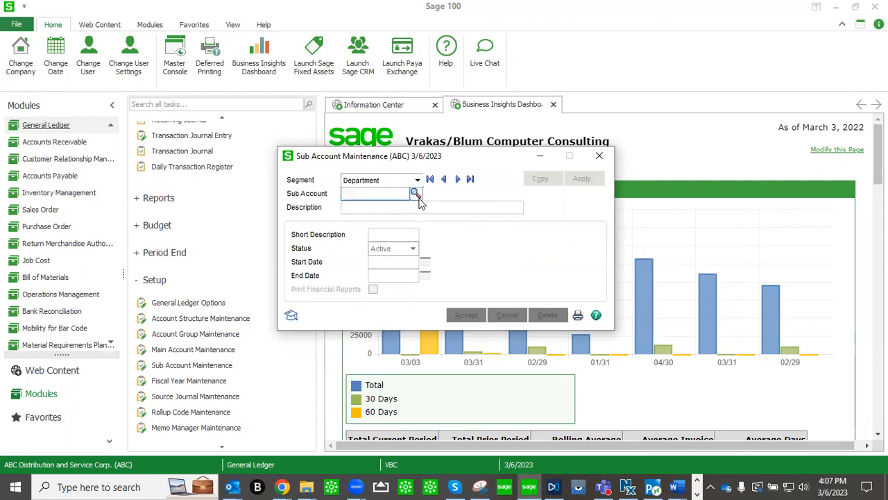
click(415, 193)
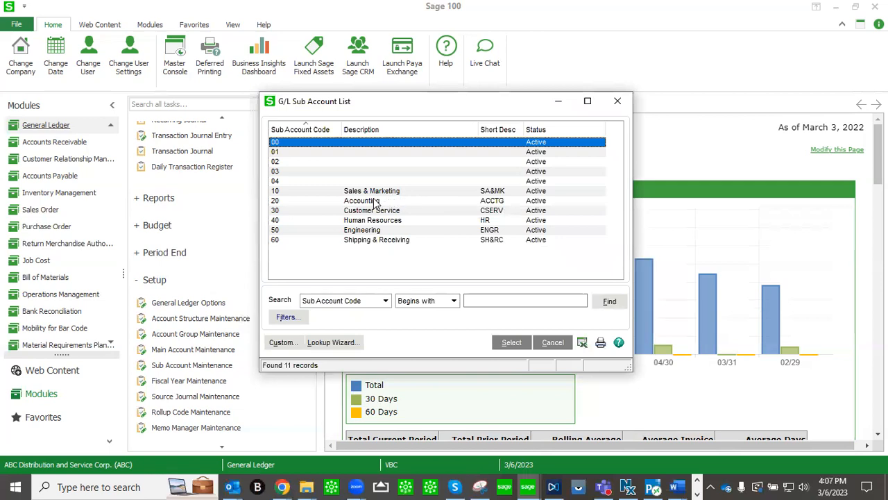
double_click(356, 201)
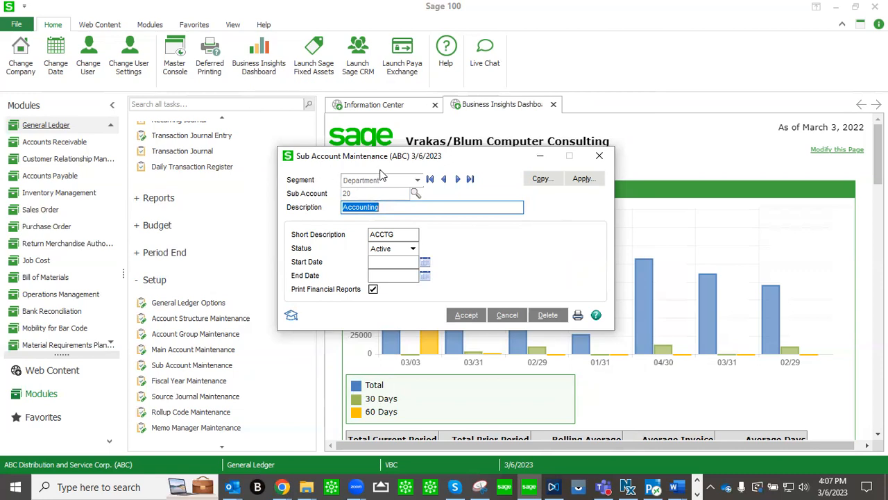
mouse_move(457, 263)
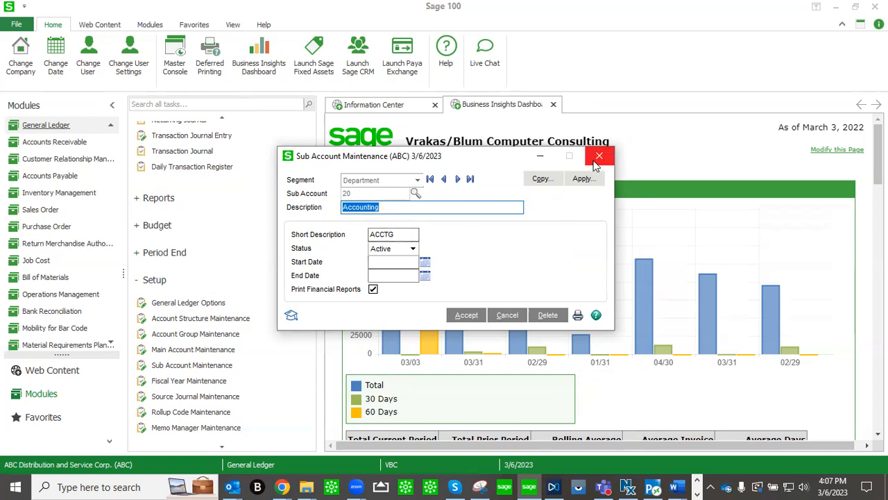
click(599, 155)
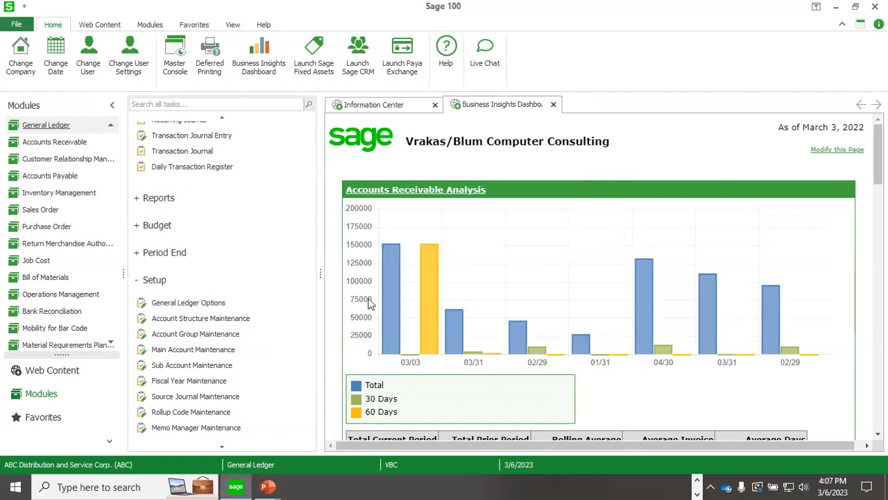
Step: Expand the General Ledger utilities and open the Generate Accounts utility
scroll(down, 3)
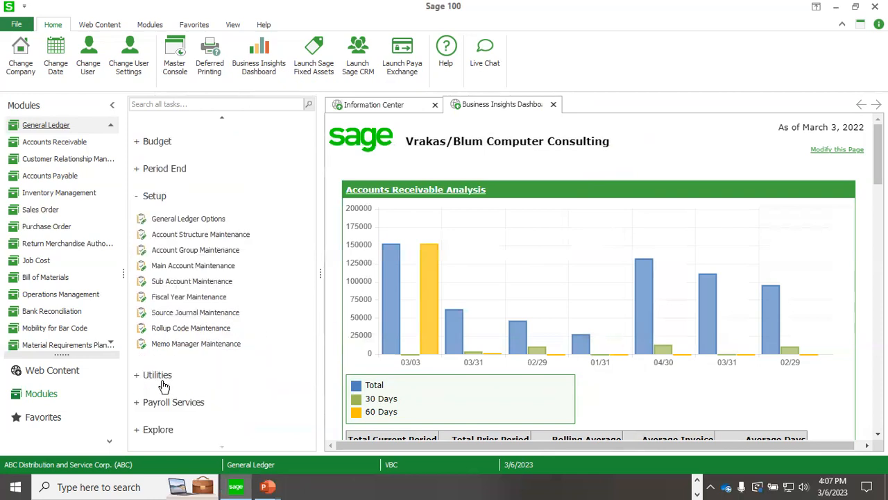
click(158, 374)
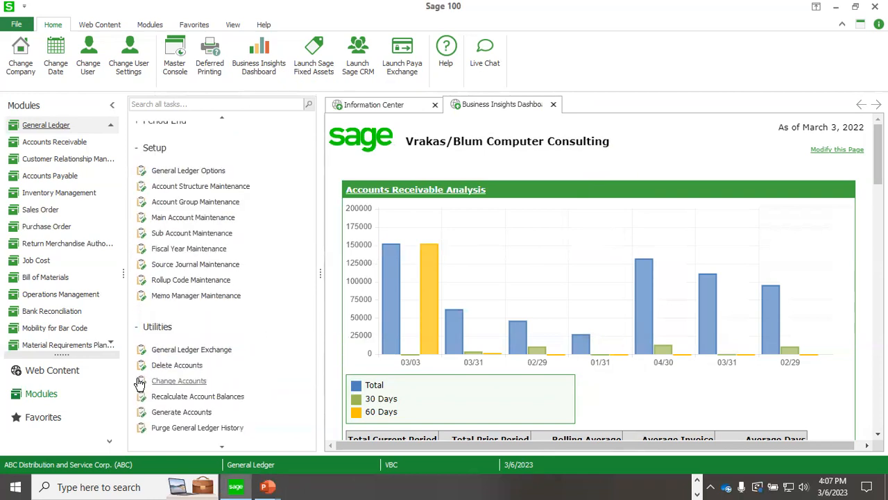
mouse_move(275, 389)
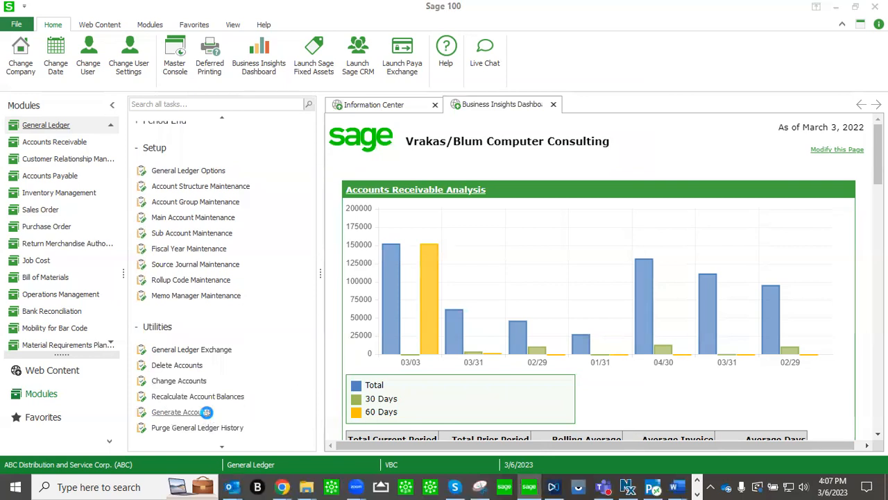
click(181, 412)
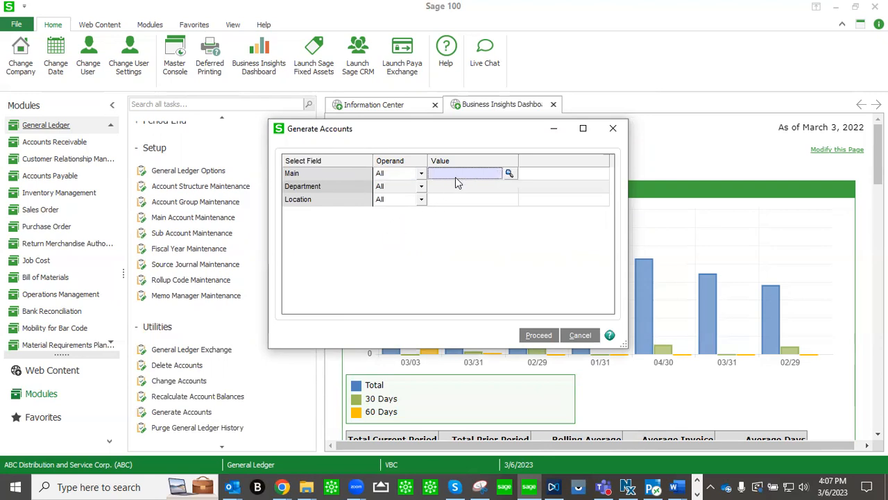
Step: Generate accounts for main account 111 and department 20, confirming up to six accounts
click(509, 173)
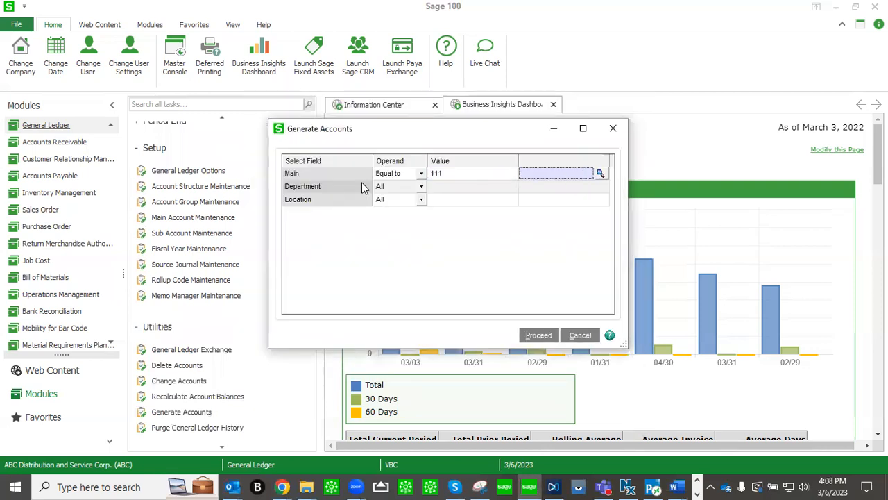
mouse_move(359, 229)
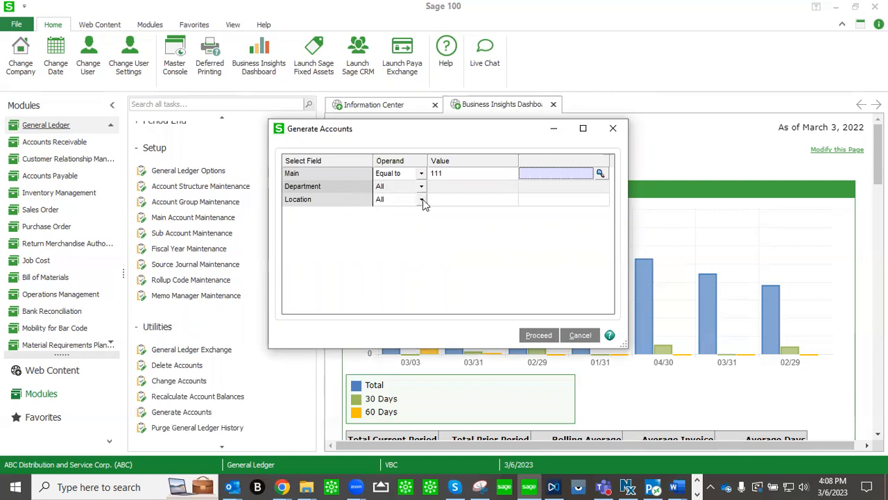
mouse_move(454, 206)
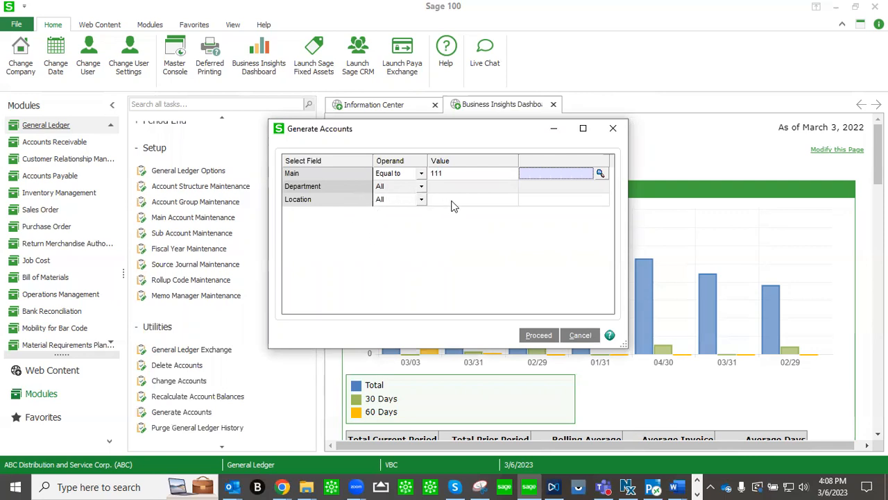
click(465, 199)
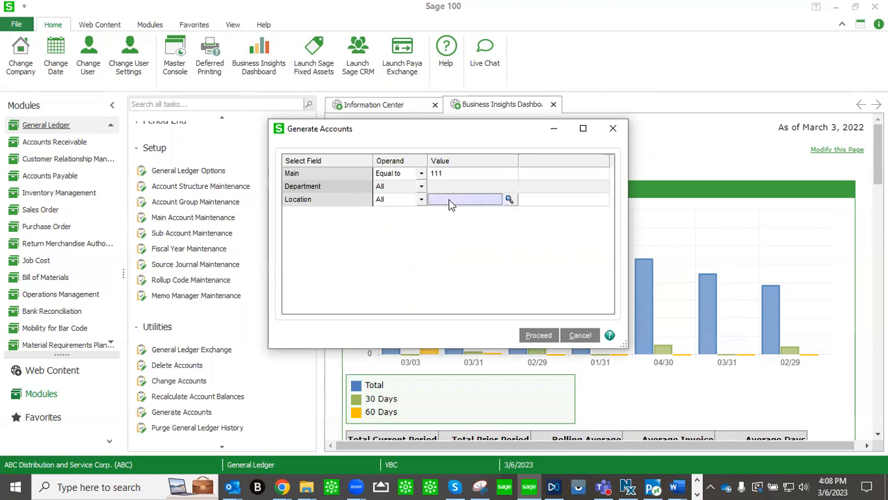
mouse_move(481, 192)
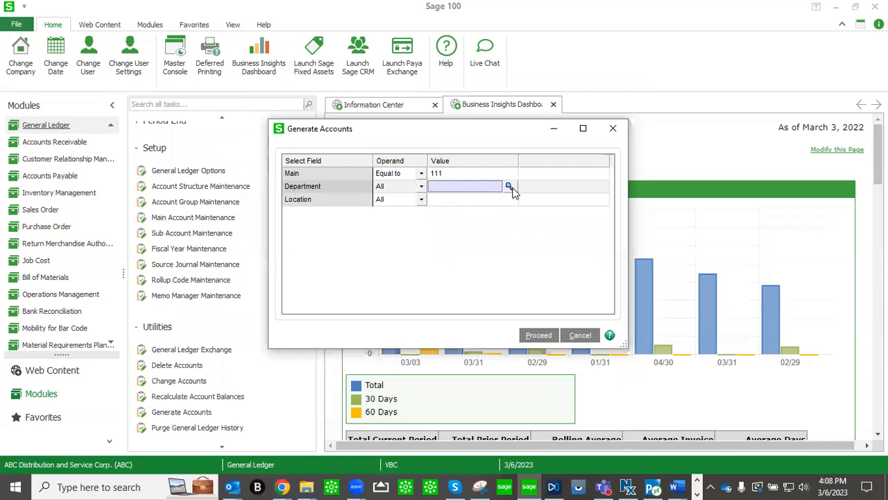
click(509, 186)
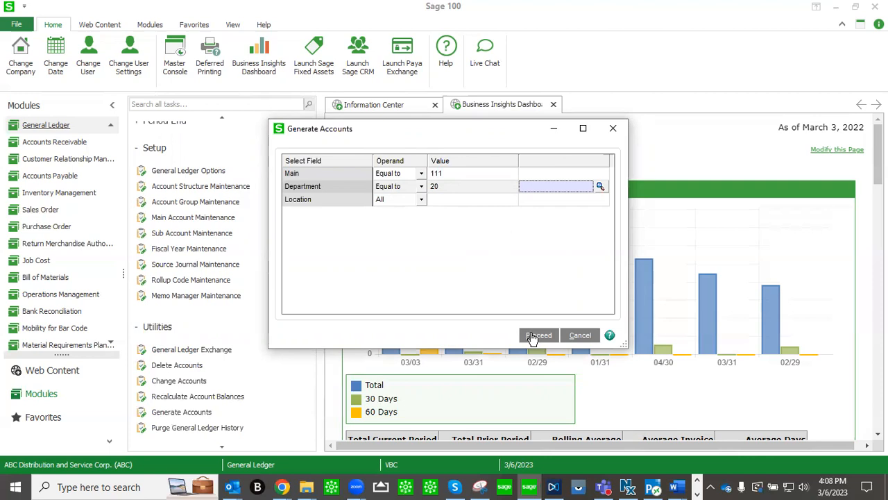
click(539, 334)
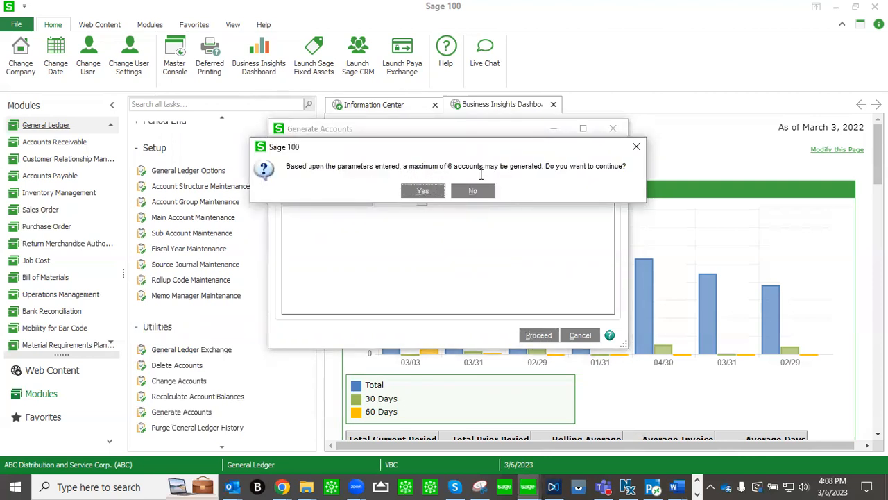
mouse_move(597, 212)
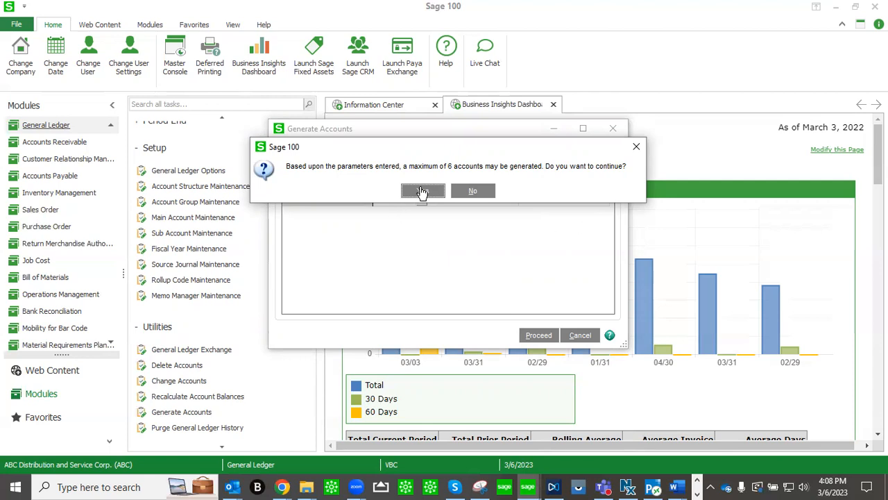
click(423, 191)
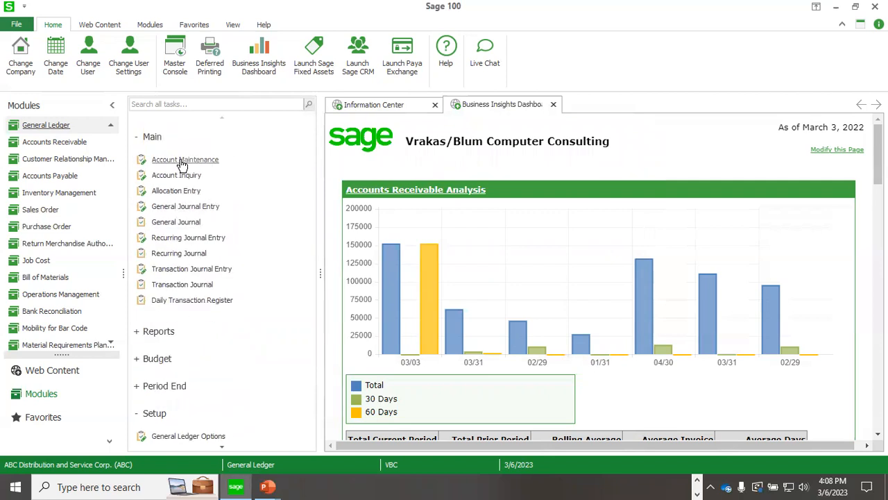
click(185, 159)
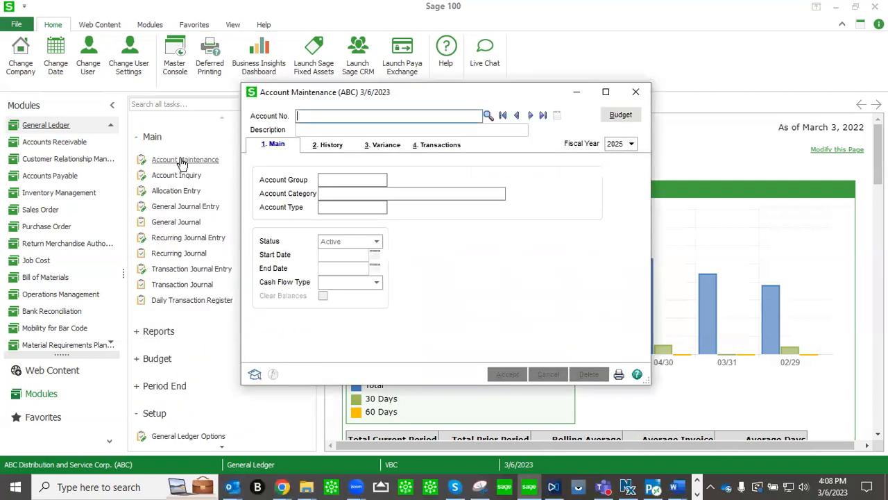
click(487, 115)
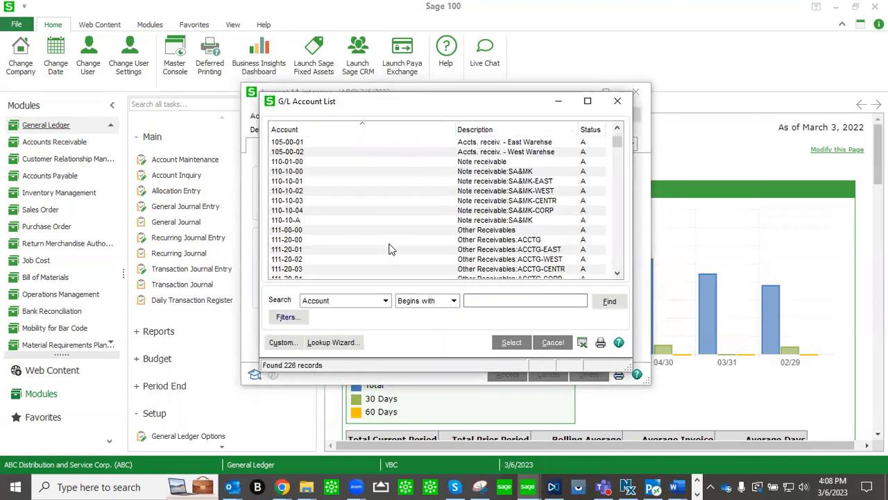
scroll(down, 3)
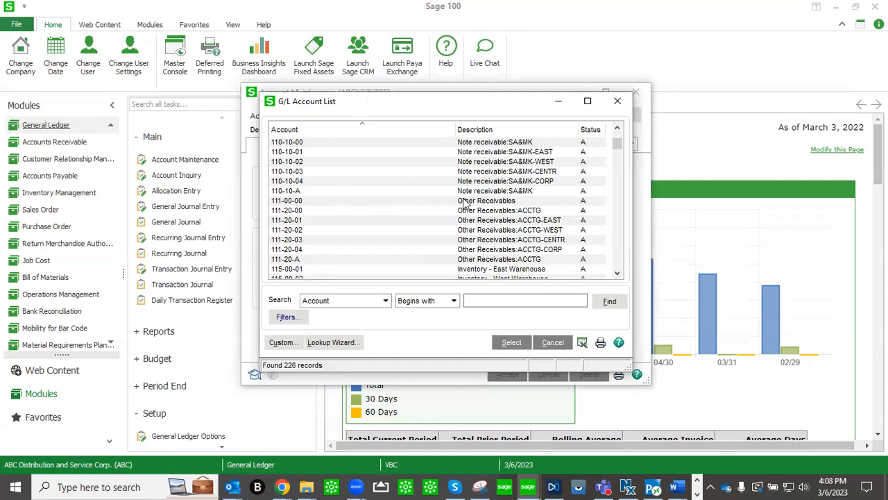
mouse_move(500, 203)
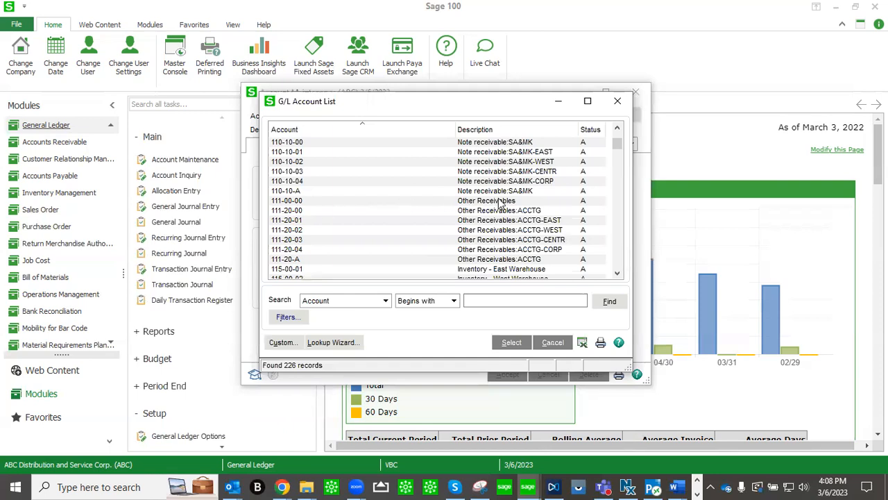
mouse_move(558, 227)
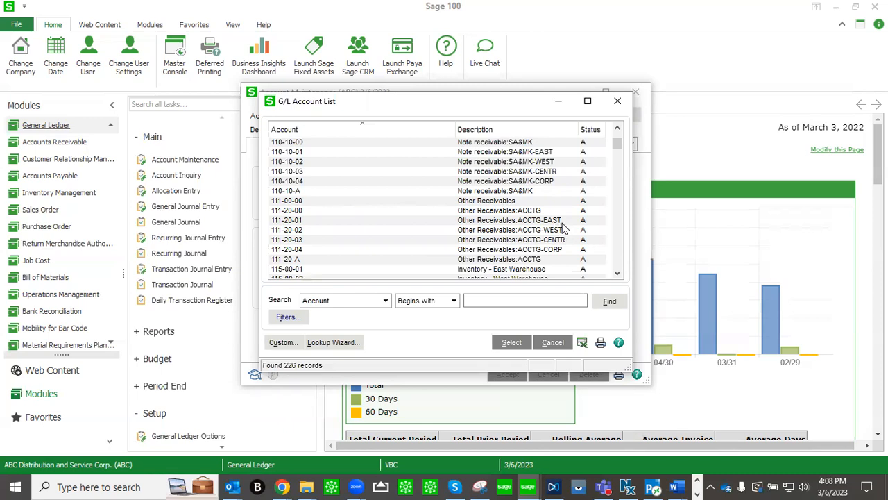
mouse_move(569, 249)
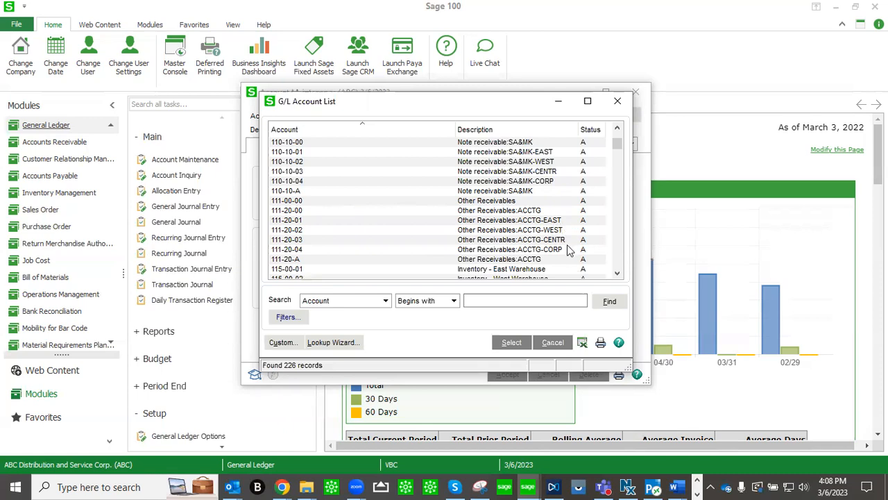
mouse_move(563, 269)
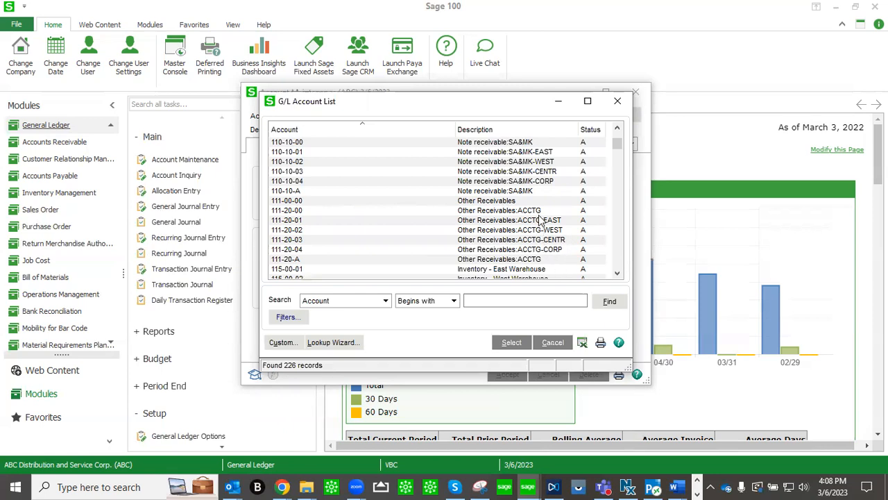
mouse_move(555, 270)
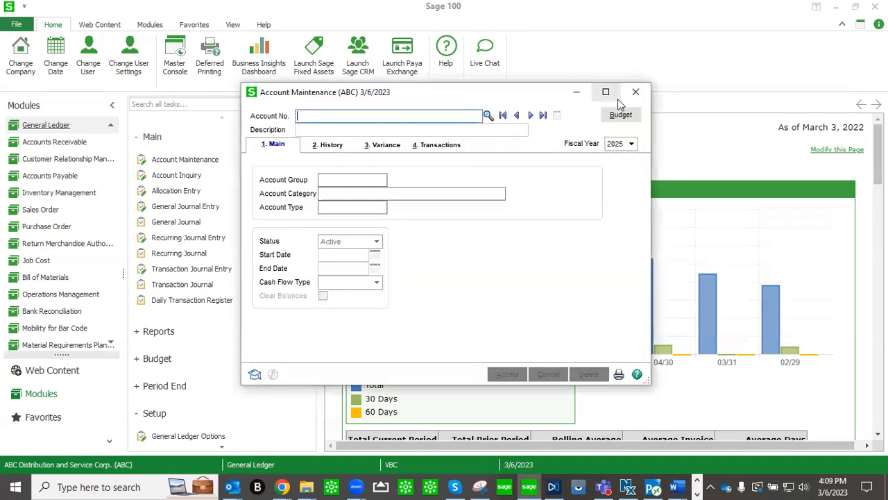
click(635, 92)
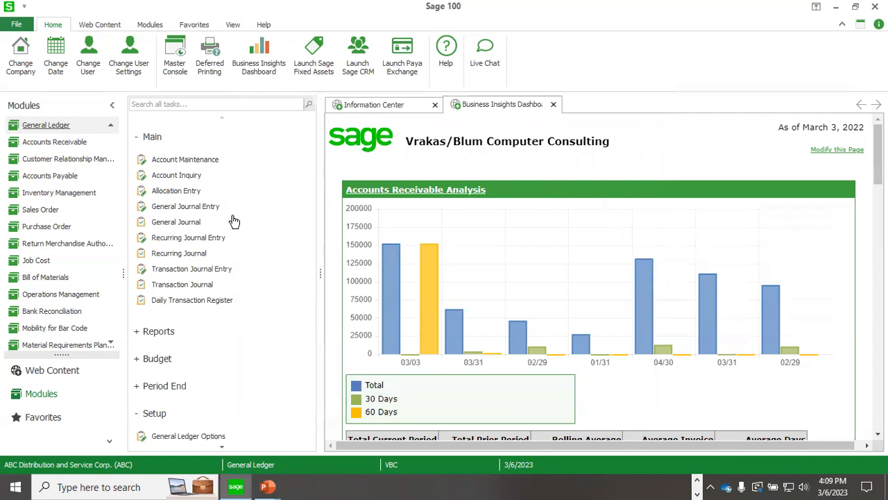
mouse_move(248, 222)
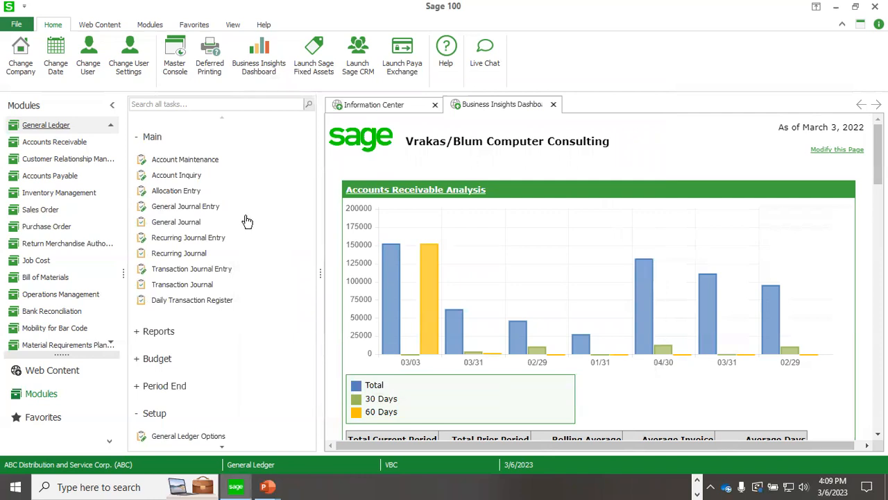
mouse_move(199, 207)
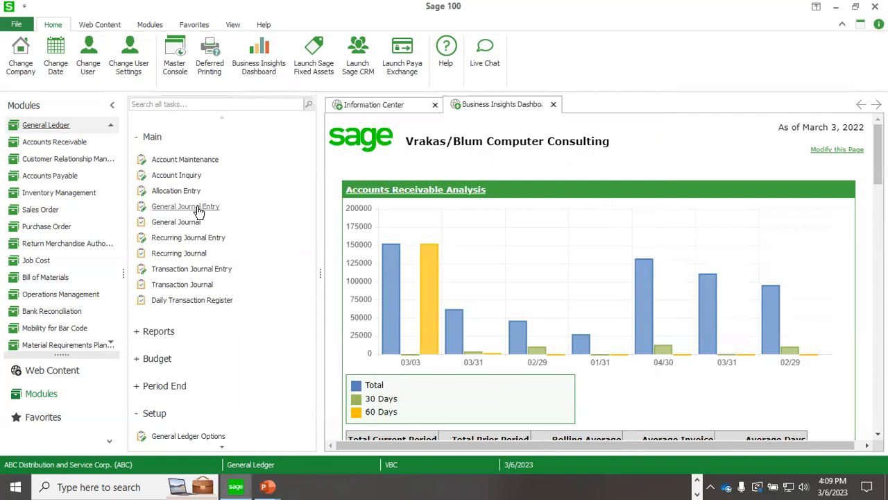
click(185, 206)
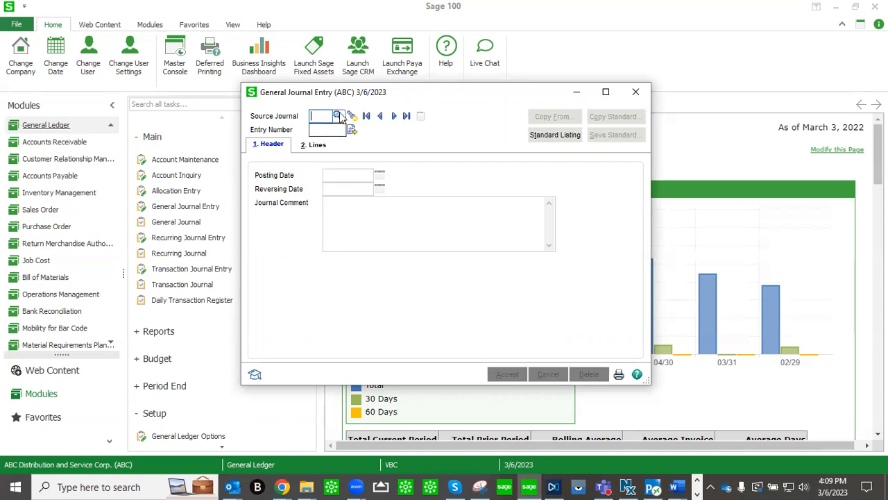
click(338, 115)
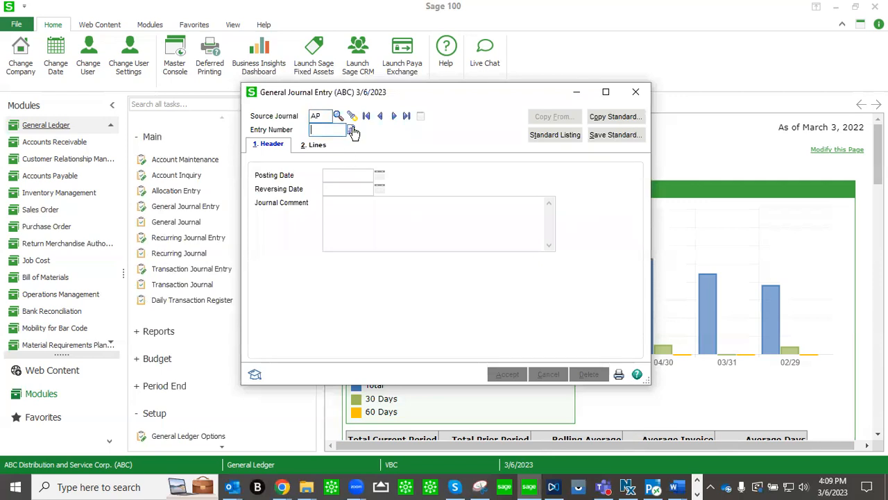
click(352, 130)
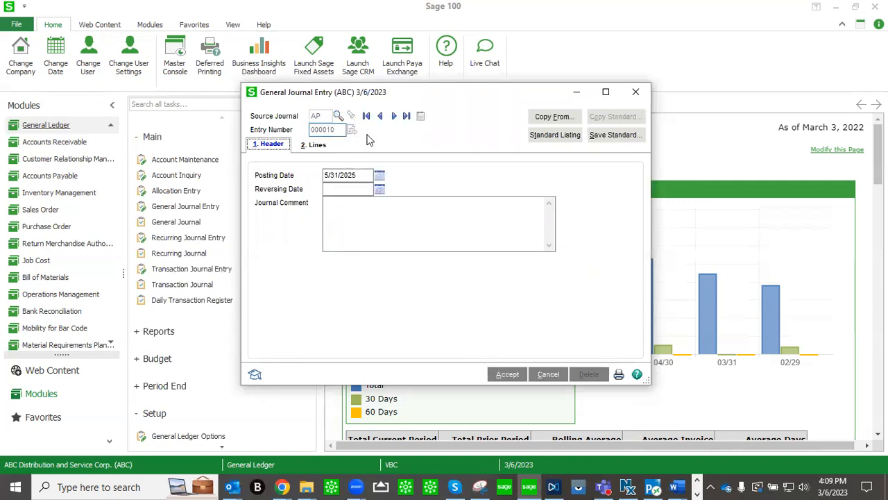
mouse_move(379, 189)
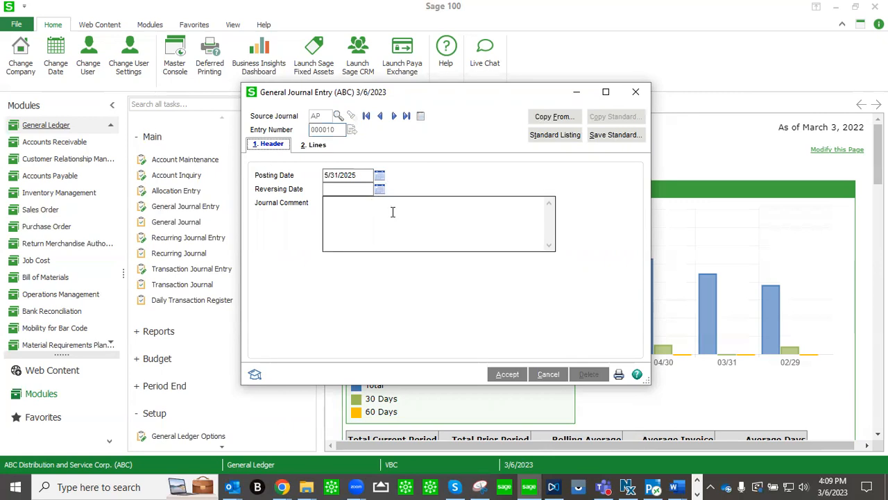
click(312, 144)
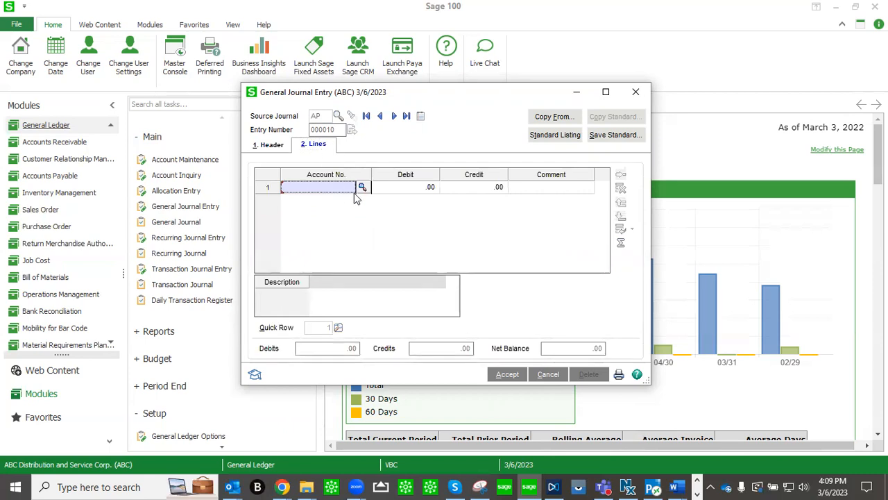
mouse_move(426, 208)
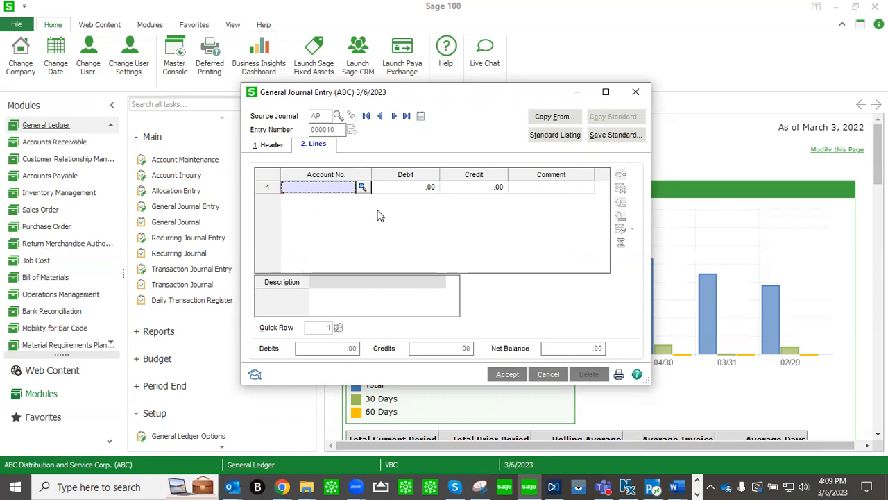
mouse_move(485, 234)
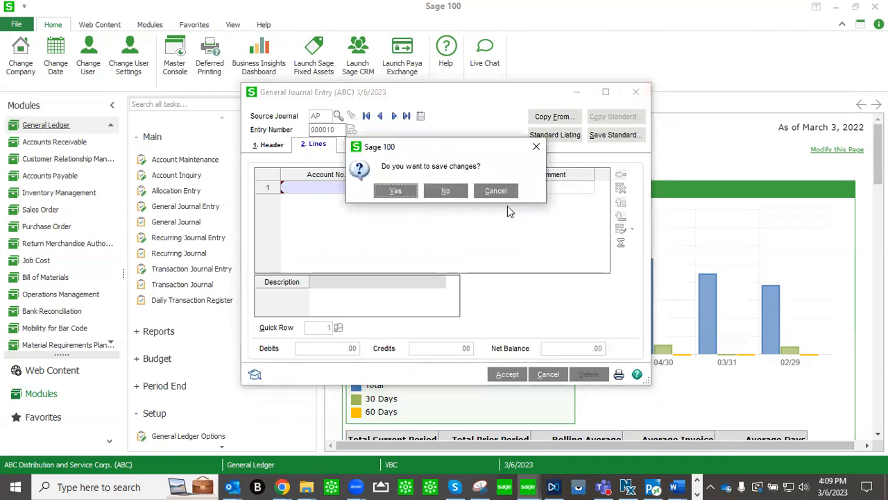
click(445, 191)
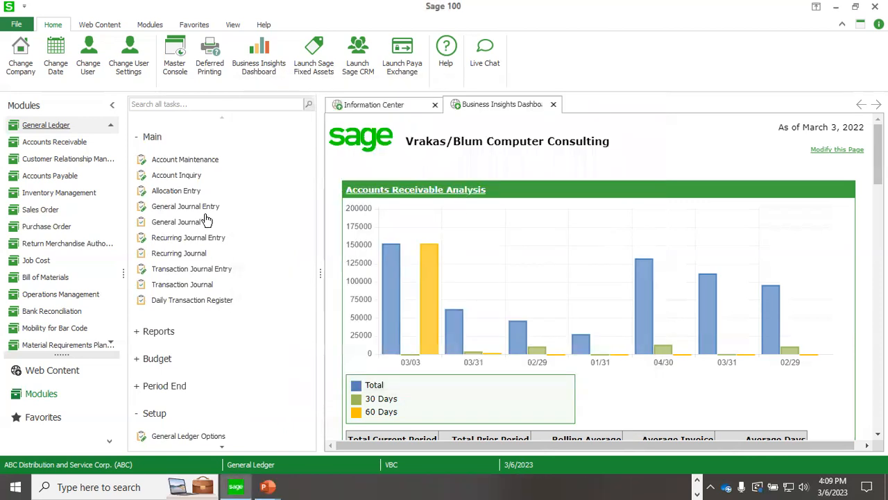
mouse_move(175, 190)
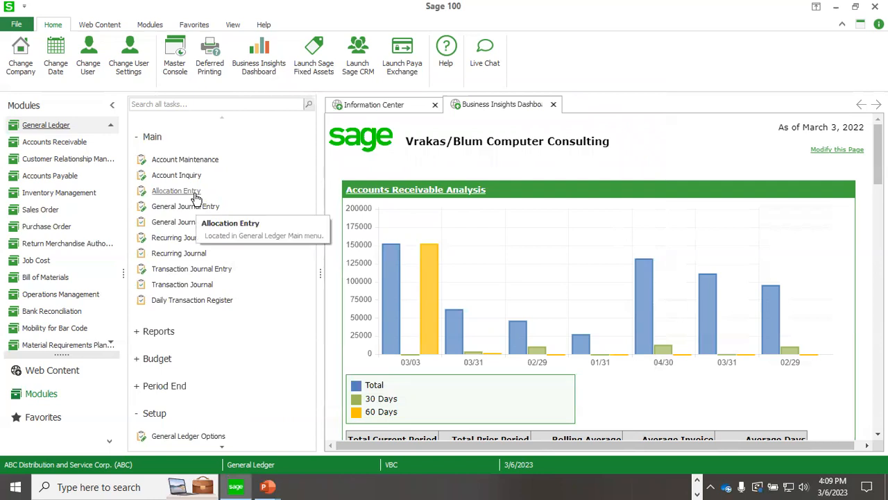
Step: Review allocation 95-0002 RENT splitting 555-00-03 by percent across four departments, then close it
click(175, 190)
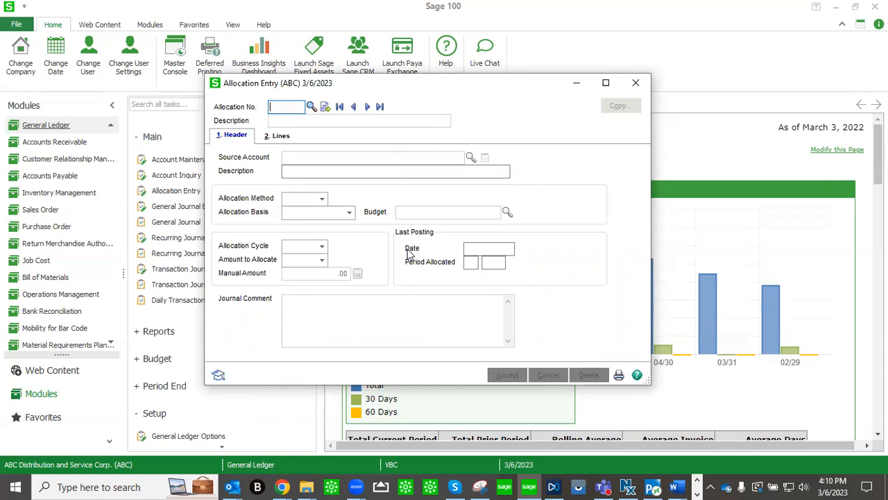
mouse_move(297, 228)
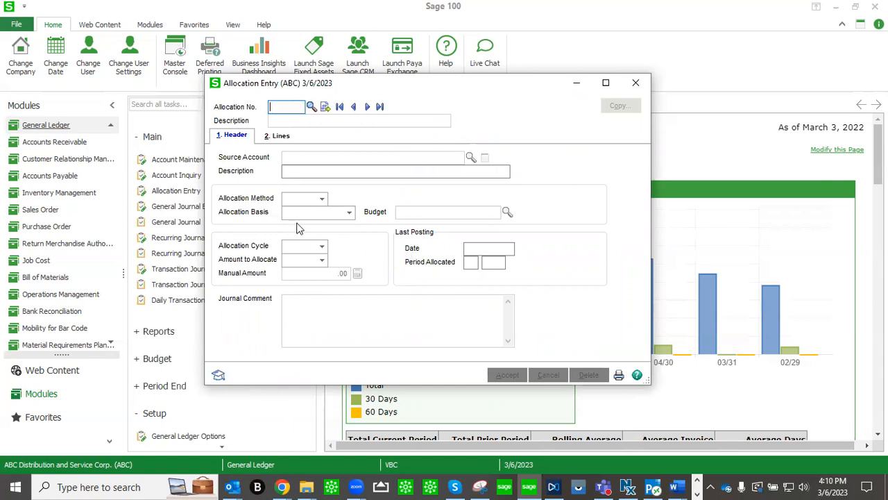
mouse_move(311, 107)
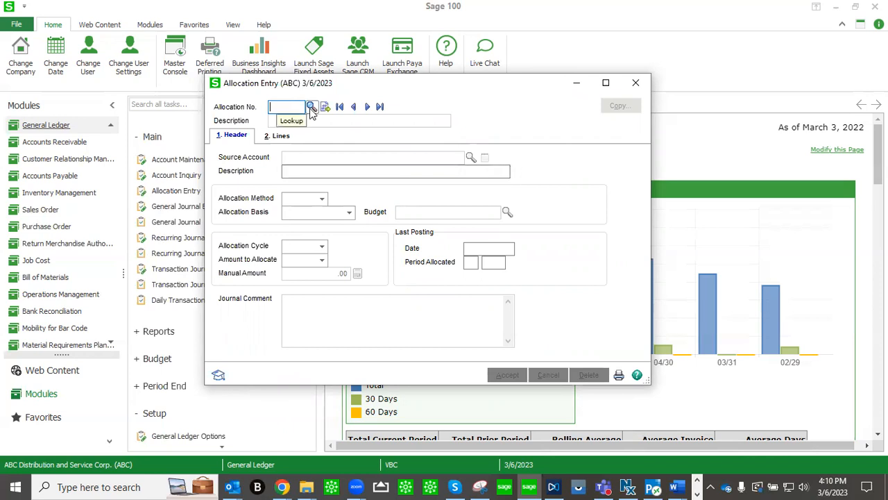
click(311, 106)
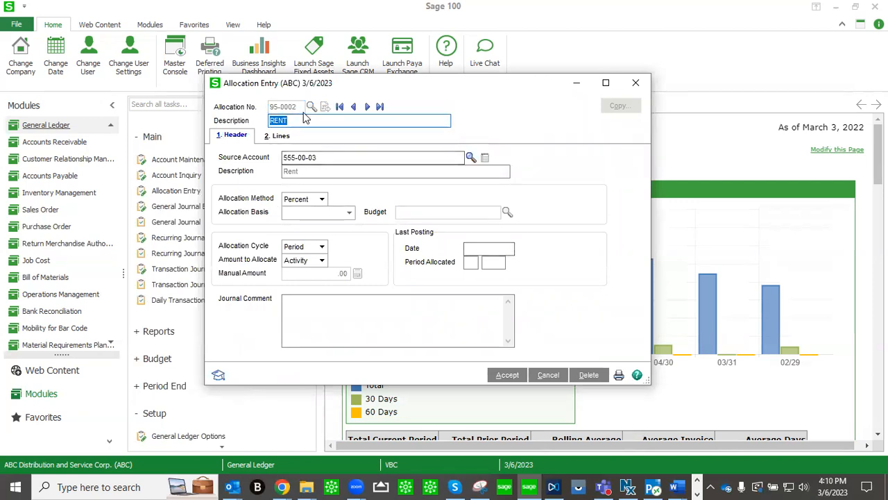
mouse_move(354, 155)
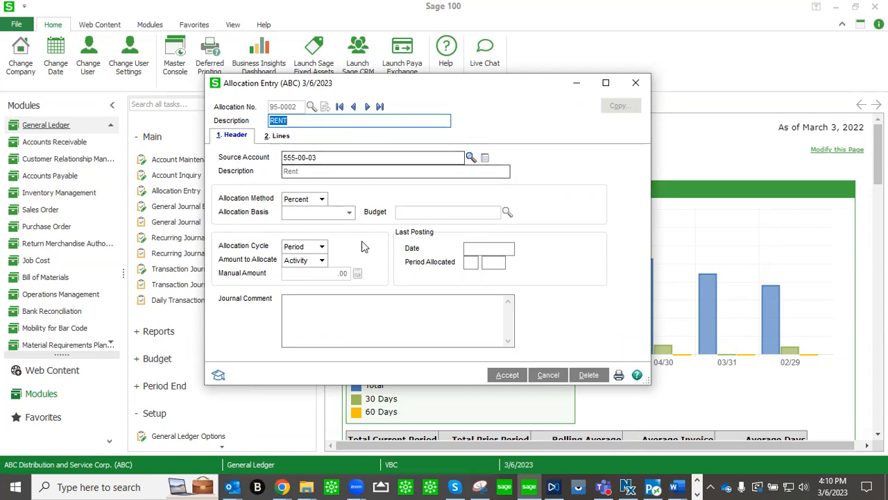
mouse_move(321, 205)
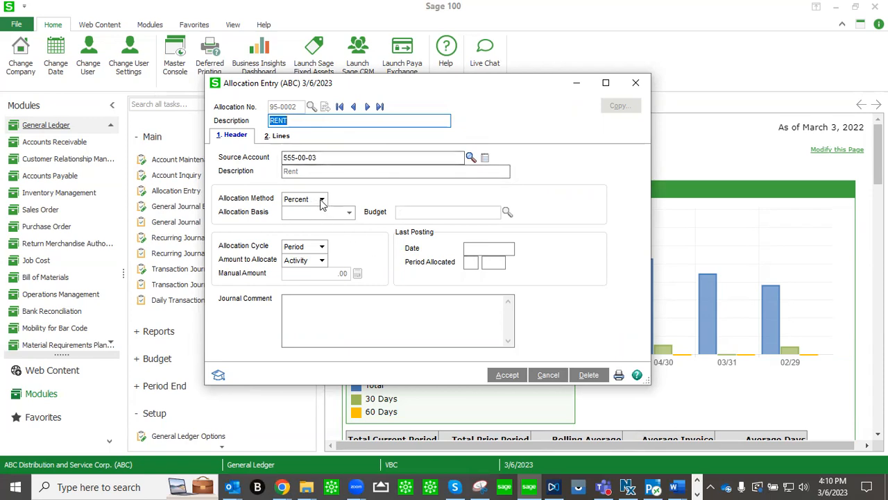
click(321, 199)
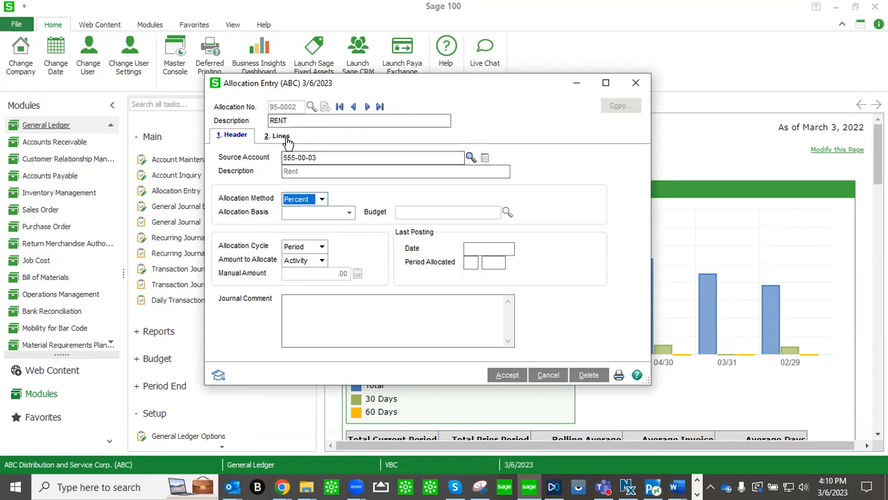
click(277, 135)
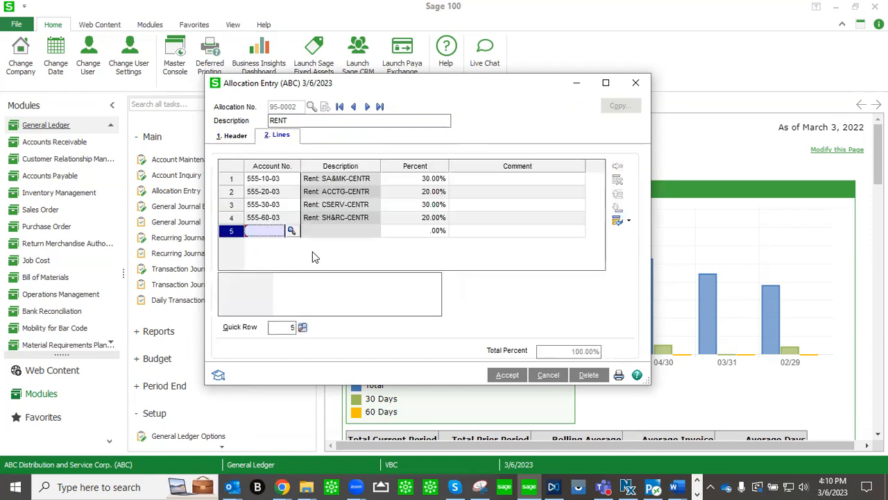
mouse_move(409, 186)
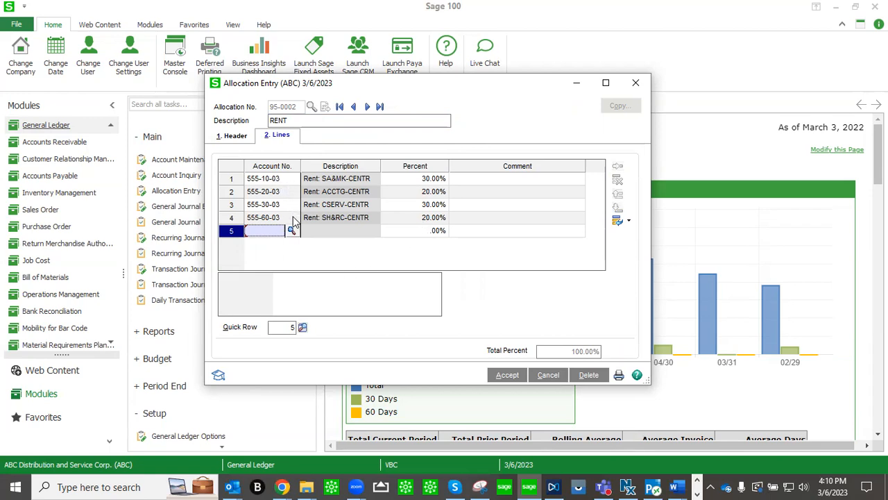
mouse_move(378, 226)
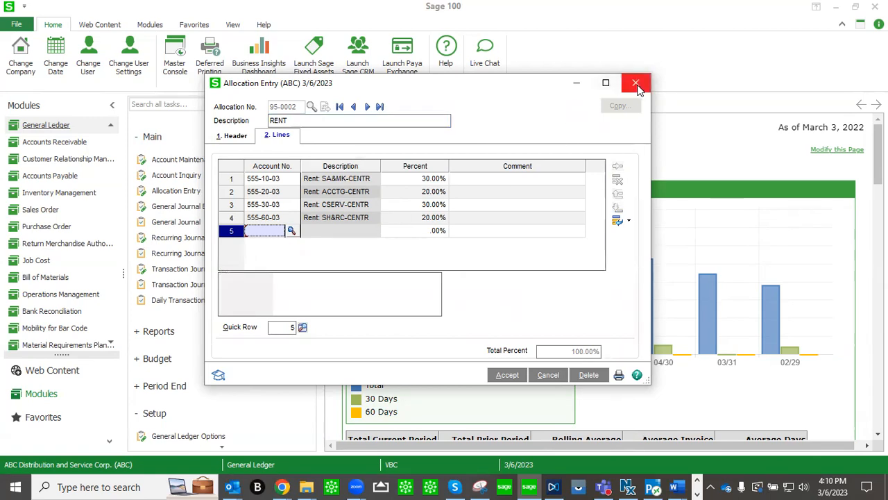
click(635, 83)
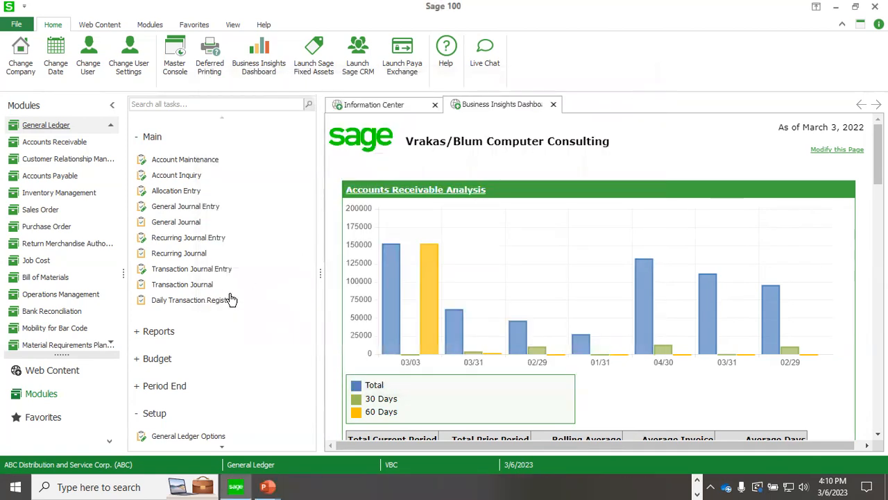
mouse_move(191, 268)
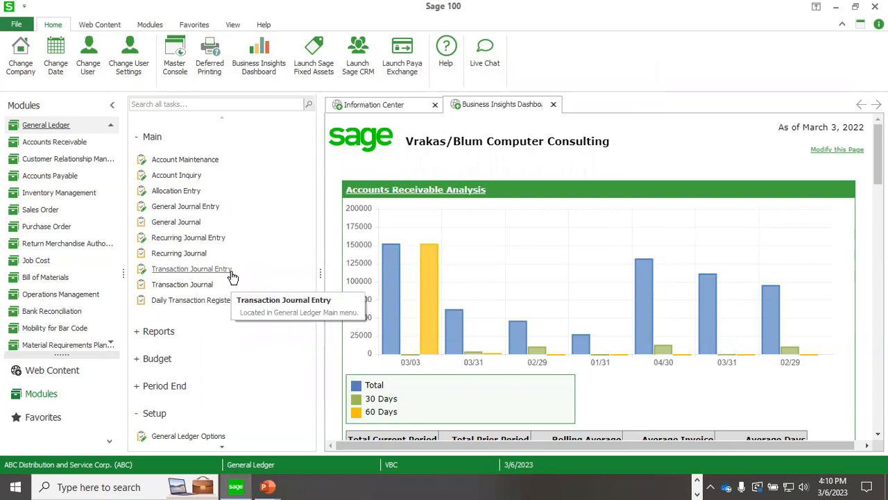
mouse_move(224, 252)
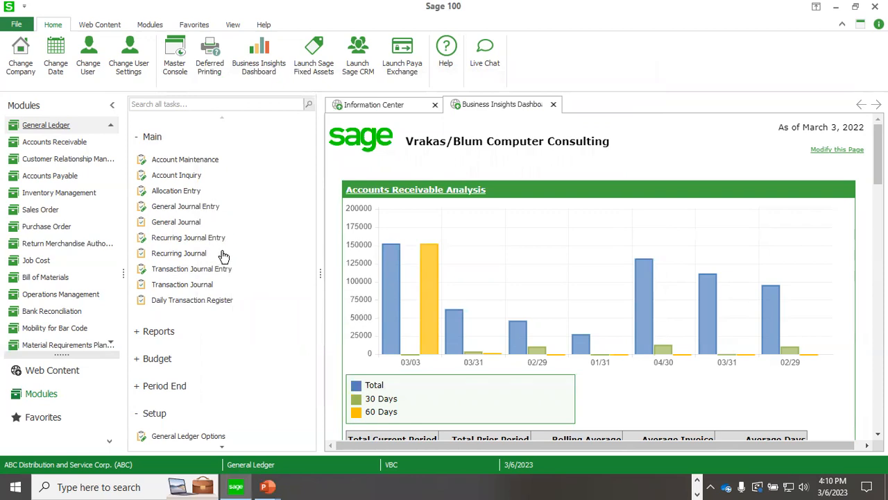
mouse_move(188, 238)
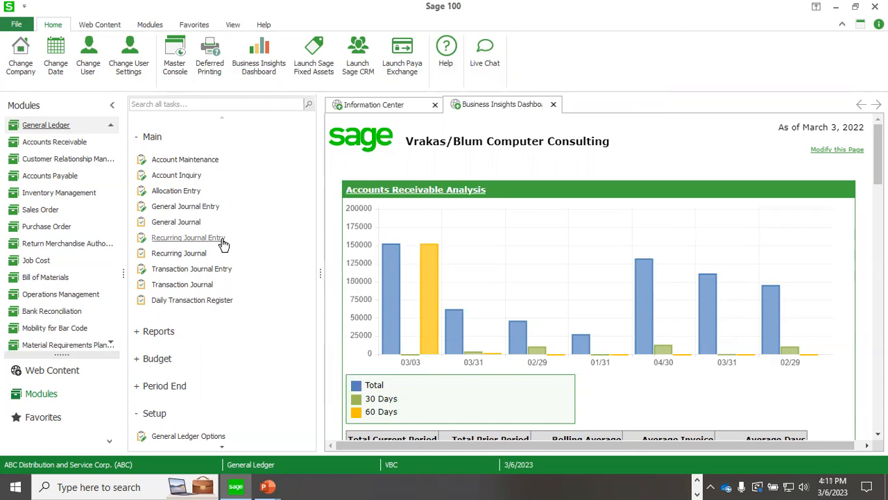
mouse_move(229, 269)
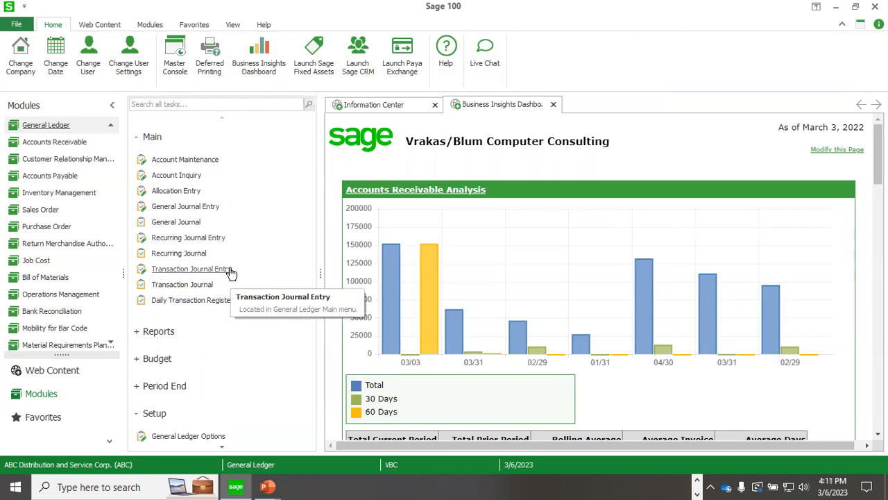
mouse_move(238, 273)
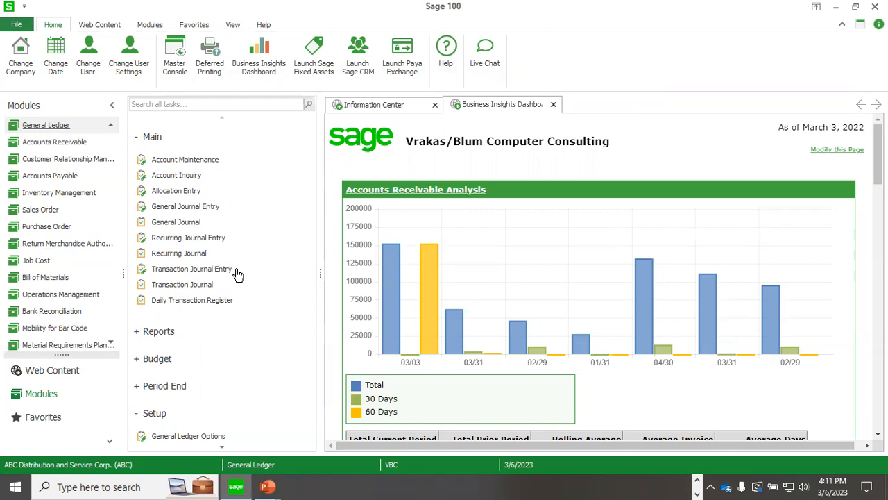
mouse_move(228, 332)
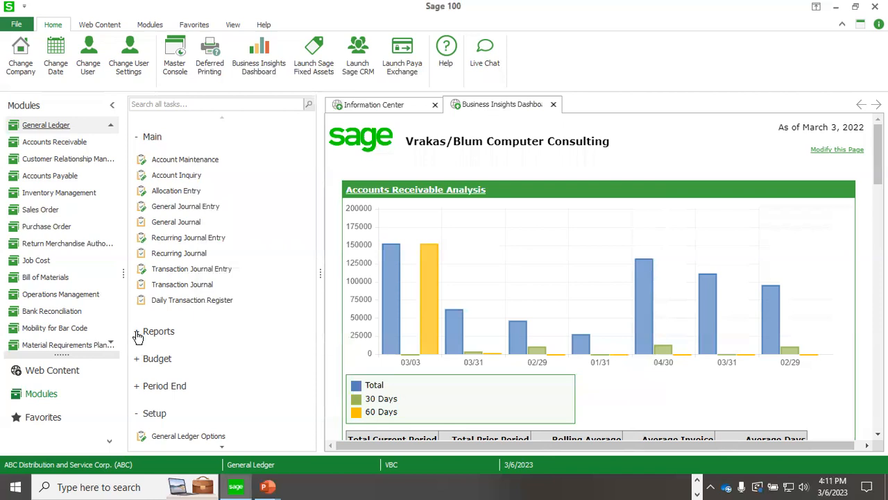
Step: Open Financial Reports filtered to the Standard group and start a new financial report
click(137, 331)
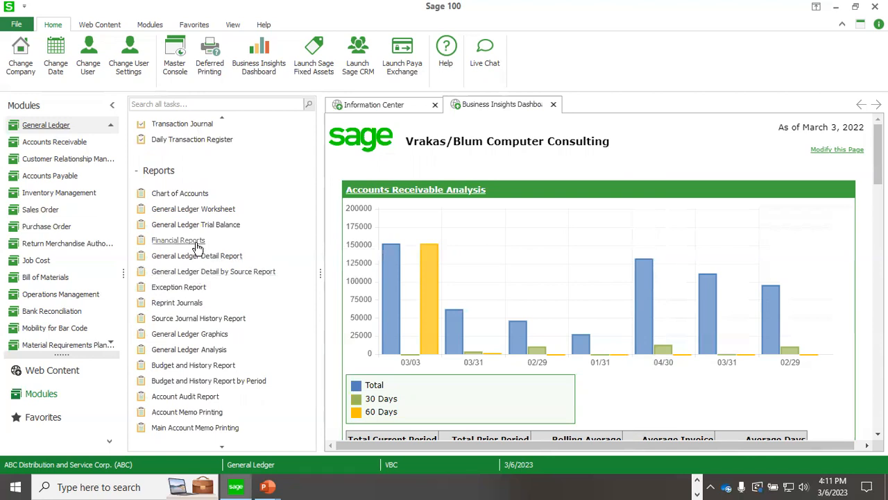
mouse_move(178, 239)
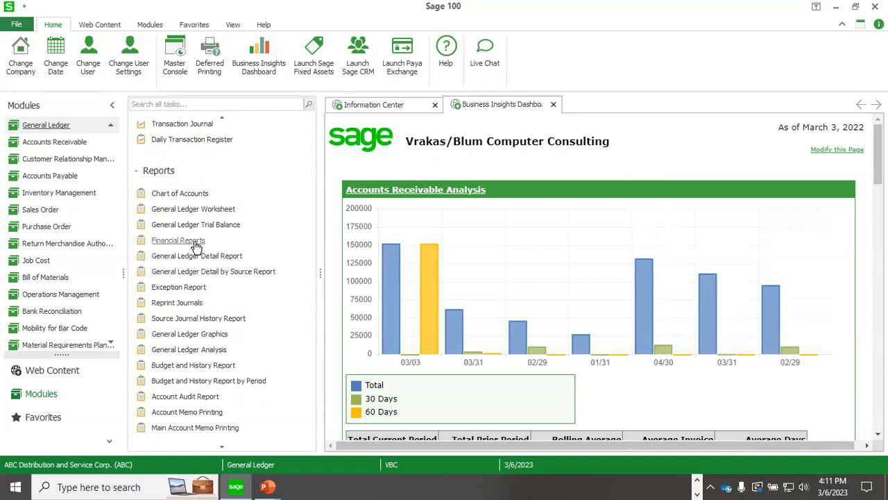
click(178, 239)
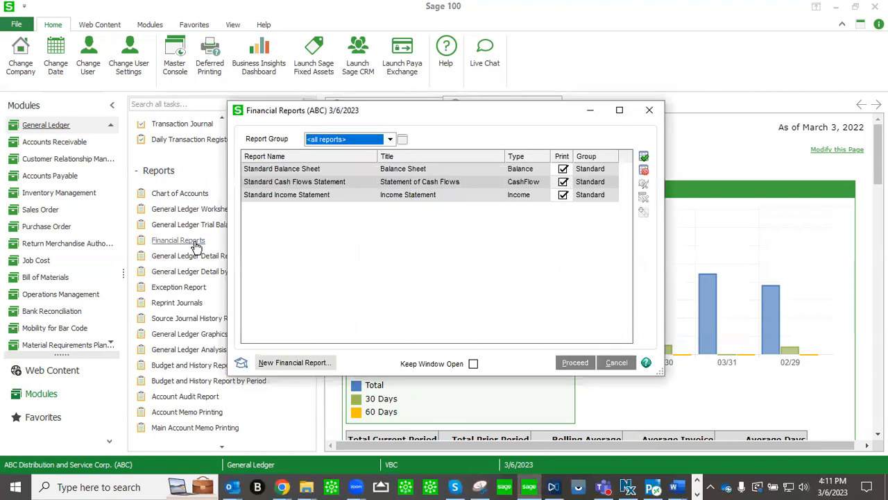
mouse_move(506, 276)
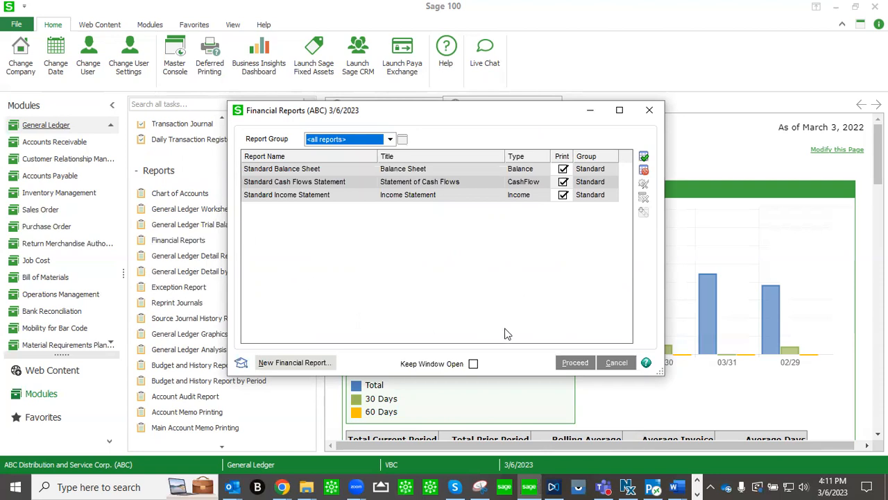
mouse_move(352, 180)
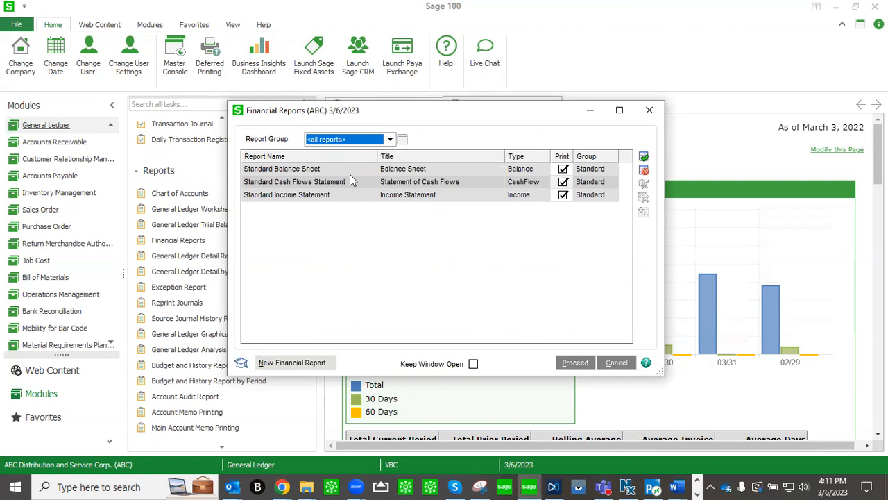
mouse_move(445, 169)
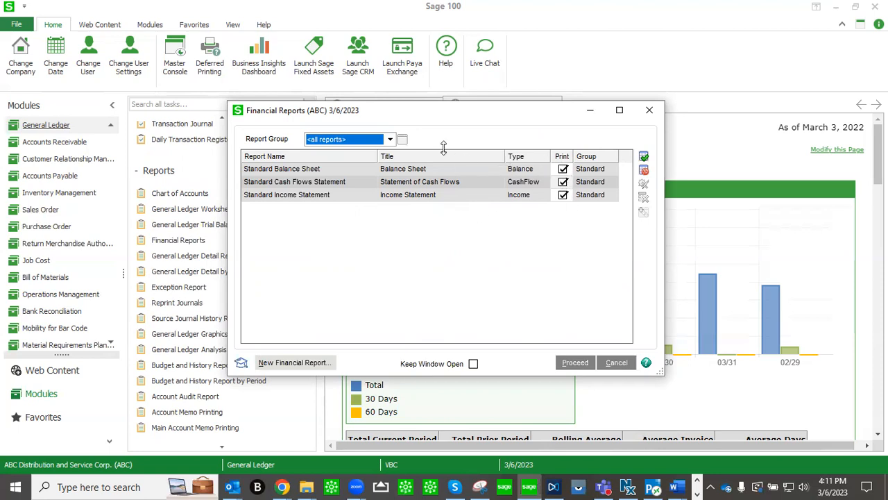
click(388, 138)
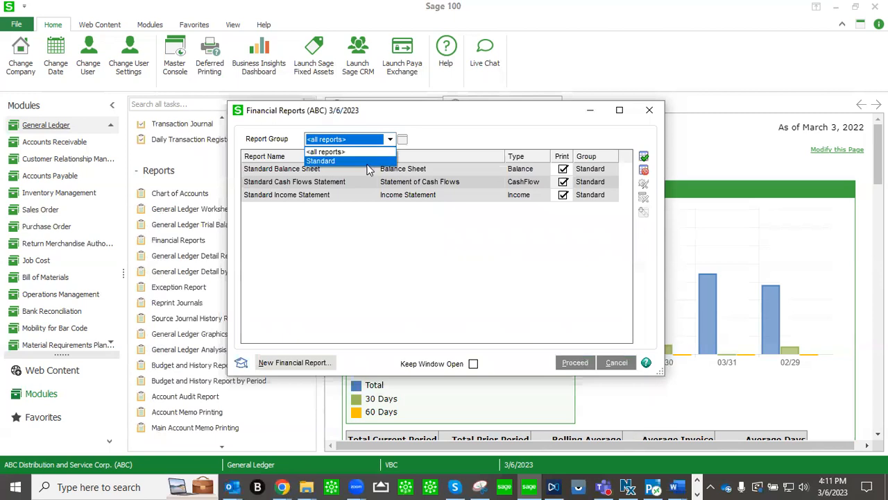
click(321, 161)
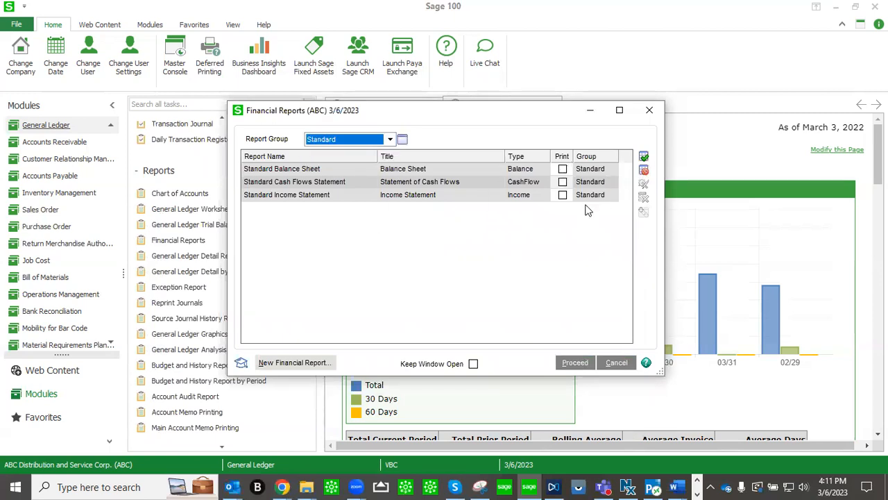
mouse_move(311, 368)
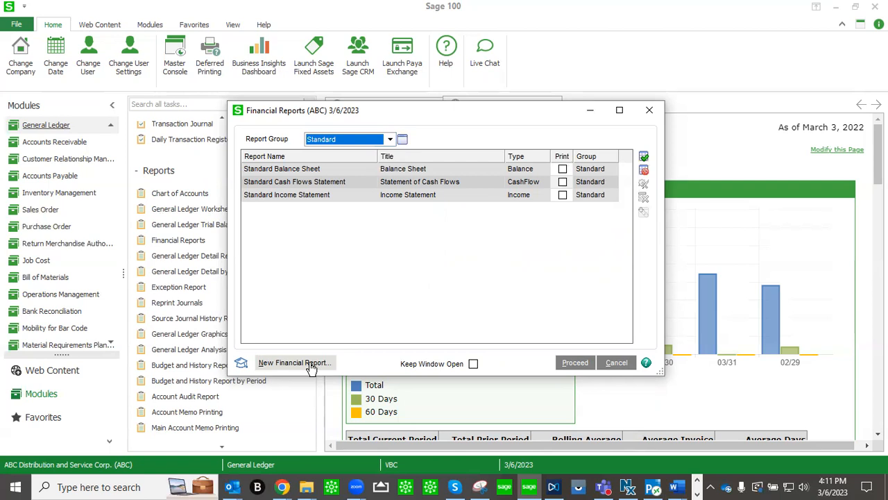
click(295, 362)
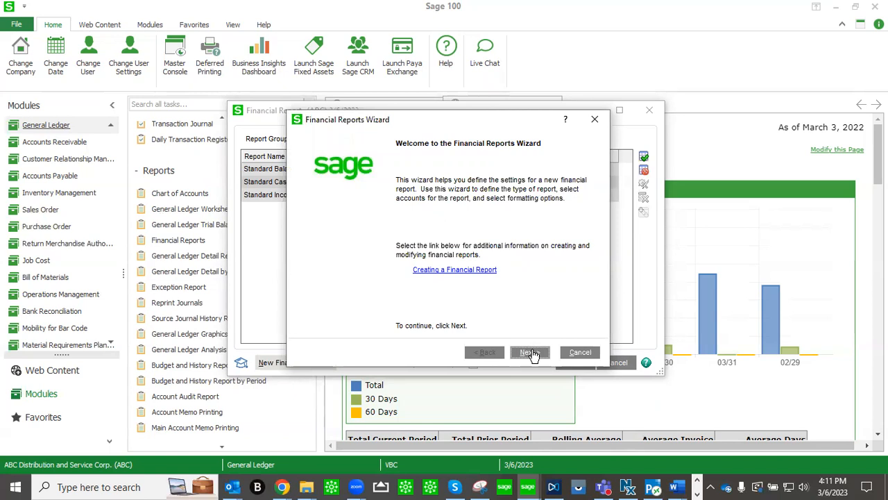
Step: Name the new financial report 'demo IS'
click(530, 352)
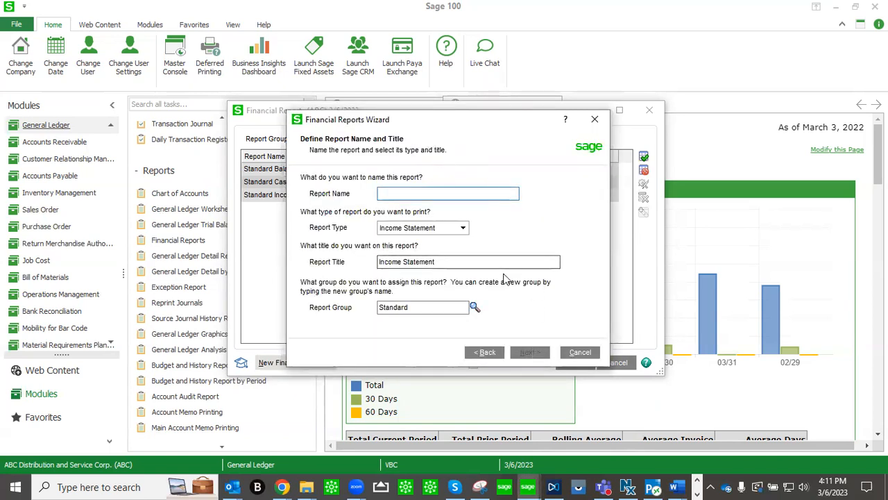
text(d)
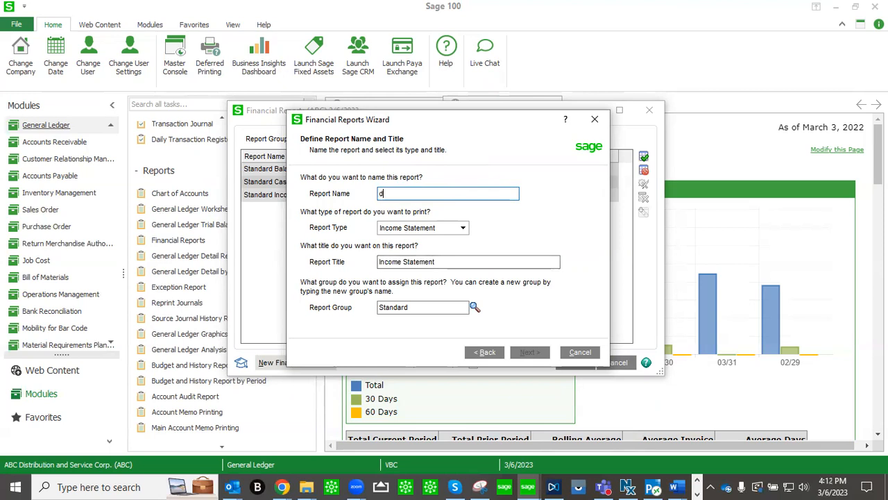
text(emo IS)
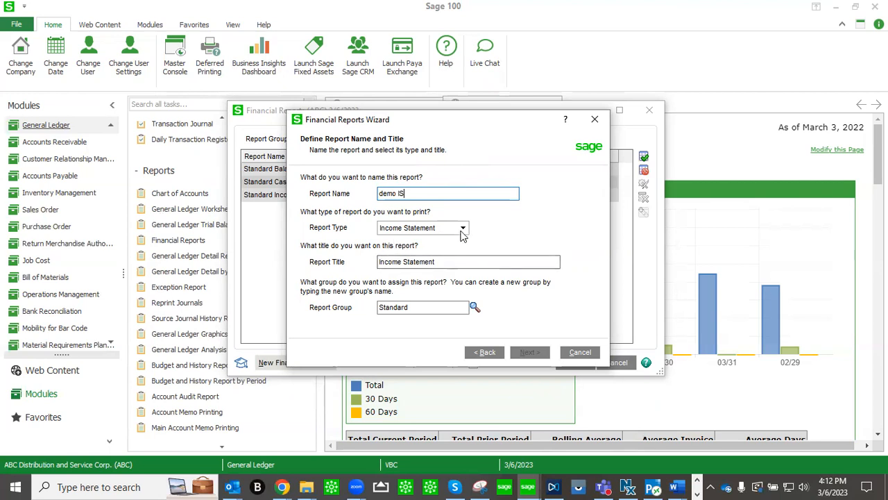
Step: Keep report type Income Statement and set the title 'Income Statement - dEMO'
click(463, 227)
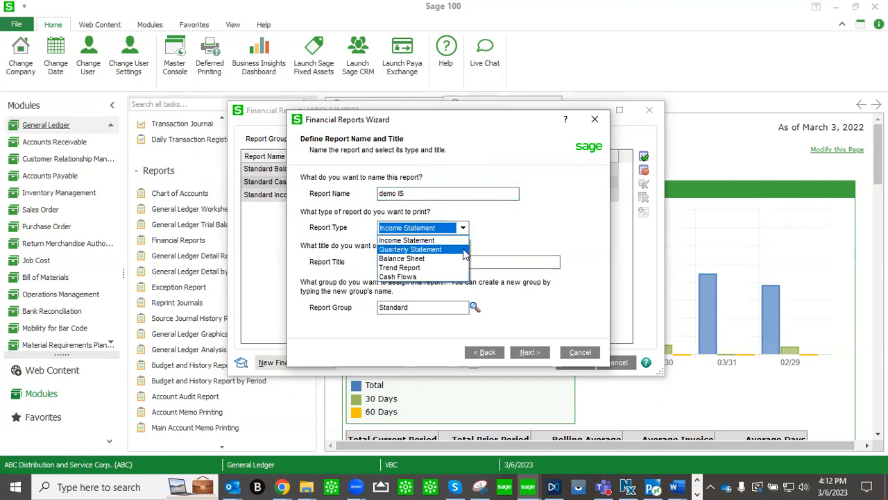
mouse_move(399, 267)
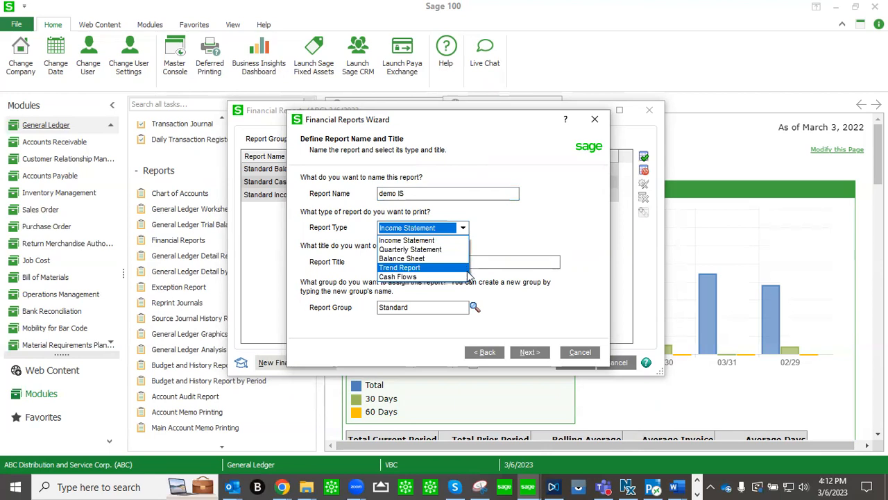
click(406, 240)
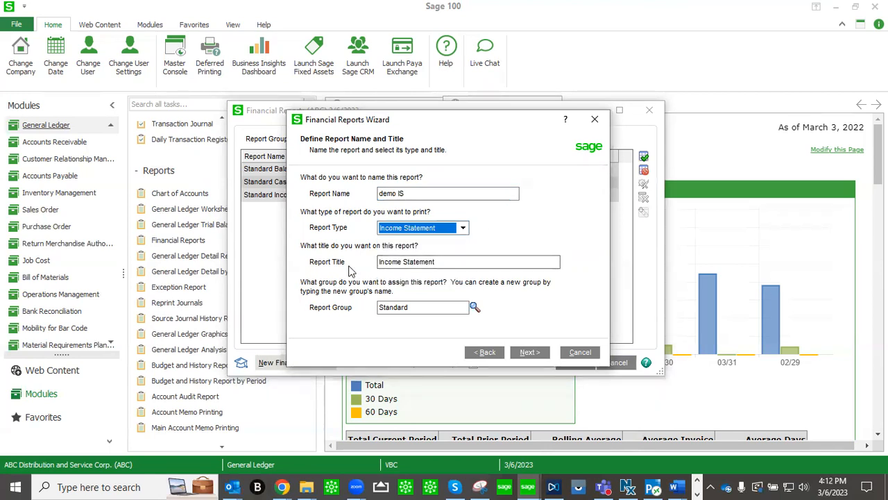
click(469, 261)
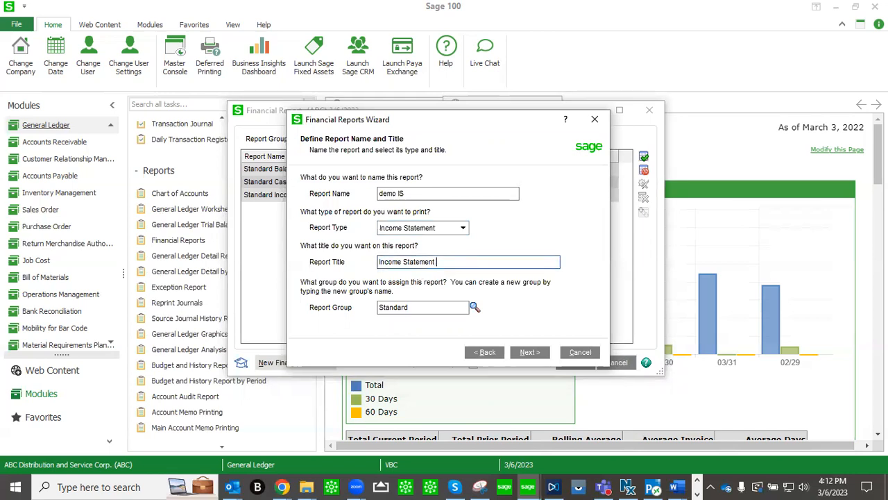
text(- dmeo)
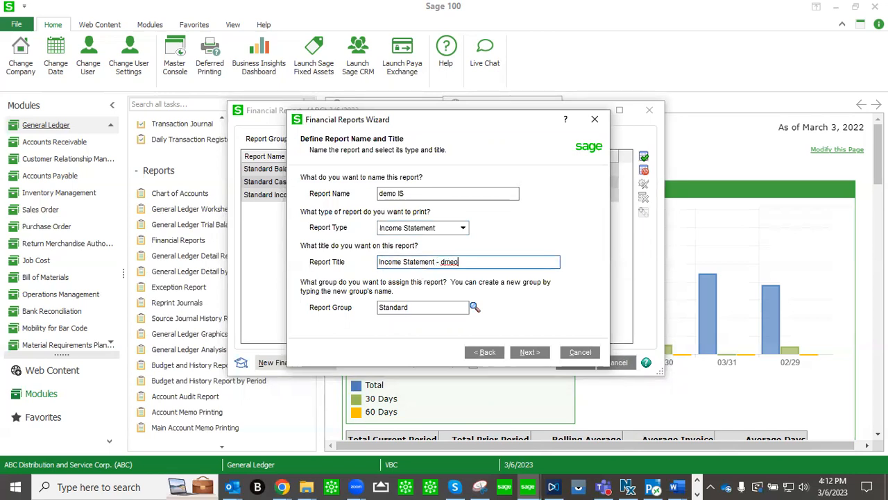
text(DEMO)
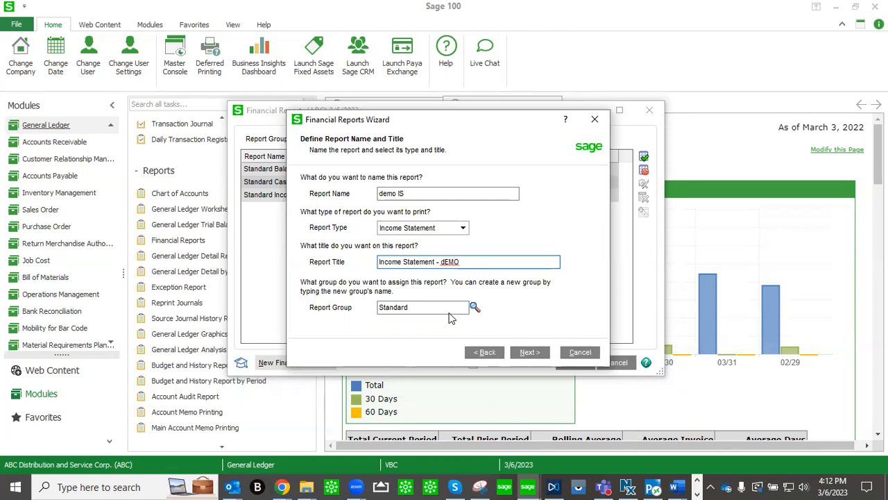
click(529, 351)
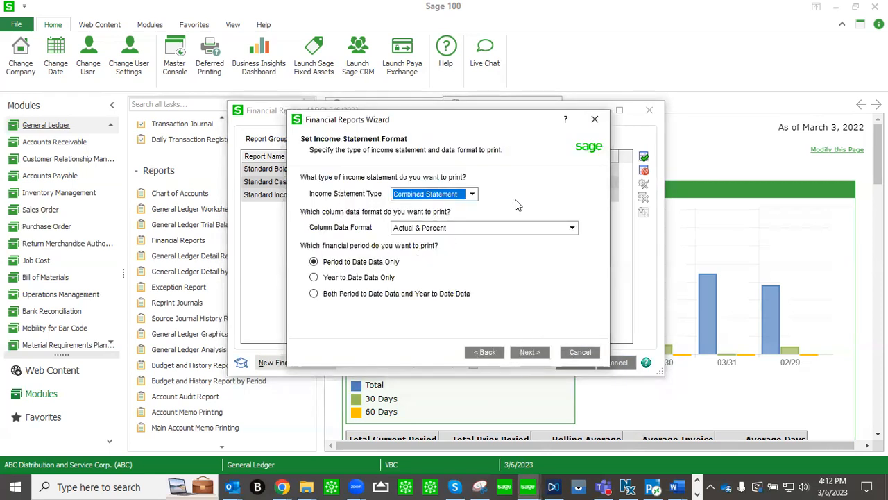
Step: Use Combined Statement with Actual, Prior Year, Variance and Variance Percent columns, period-to-date only
click(471, 194)
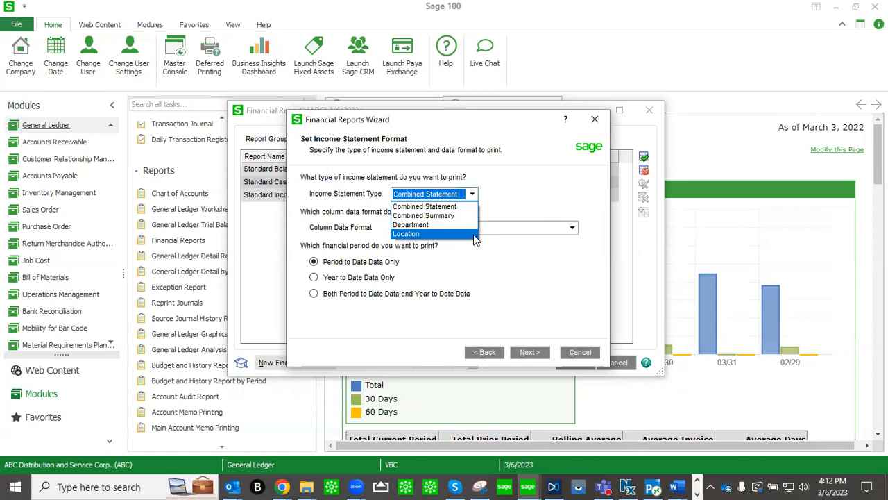
click(425, 194)
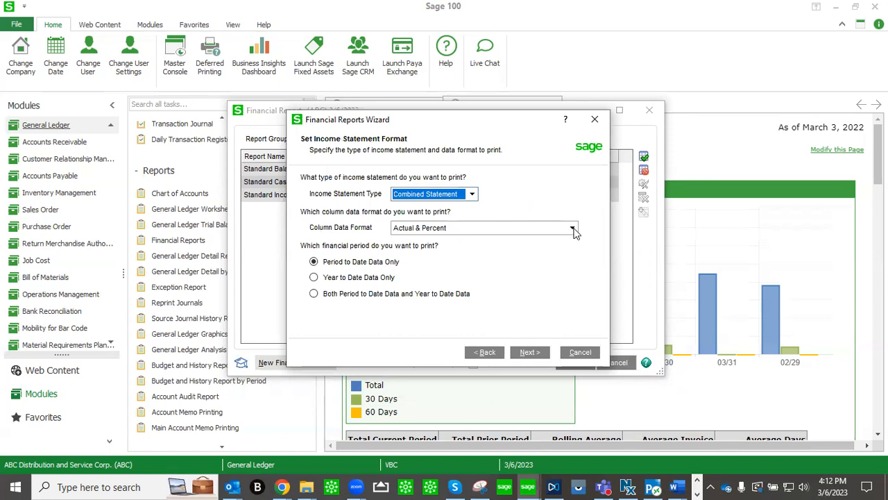
click(573, 227)
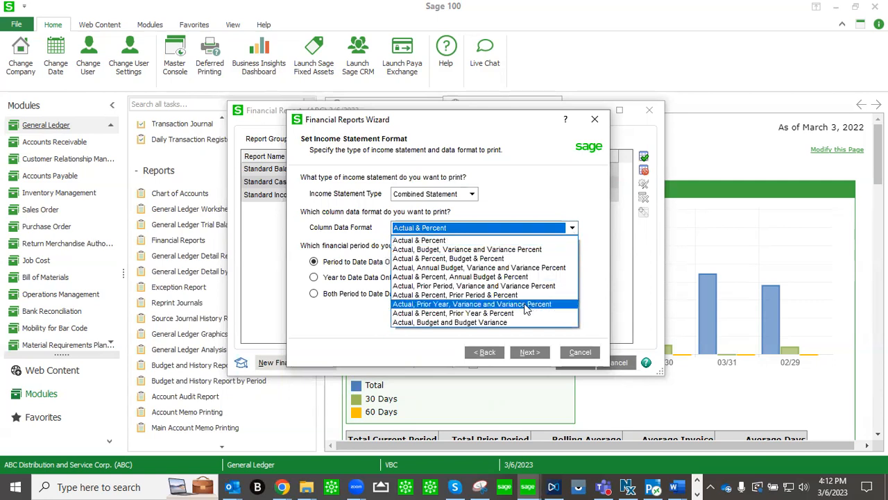
click(473, 304)
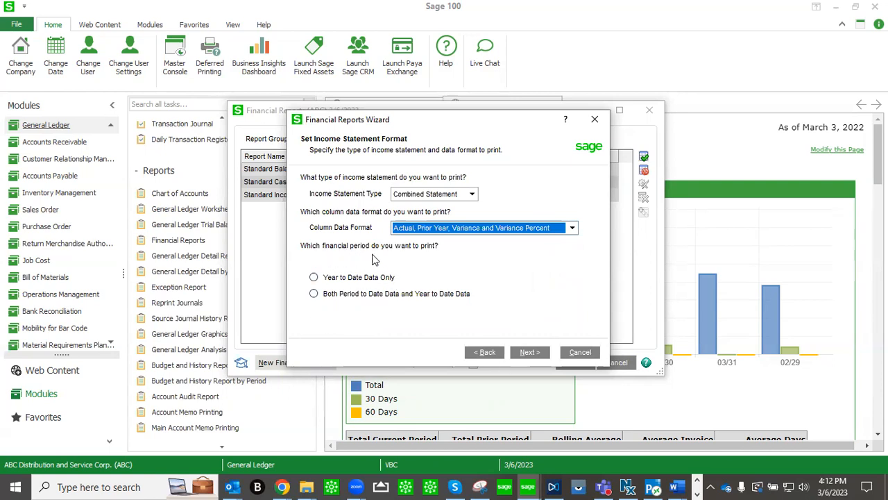
click(313, 262)
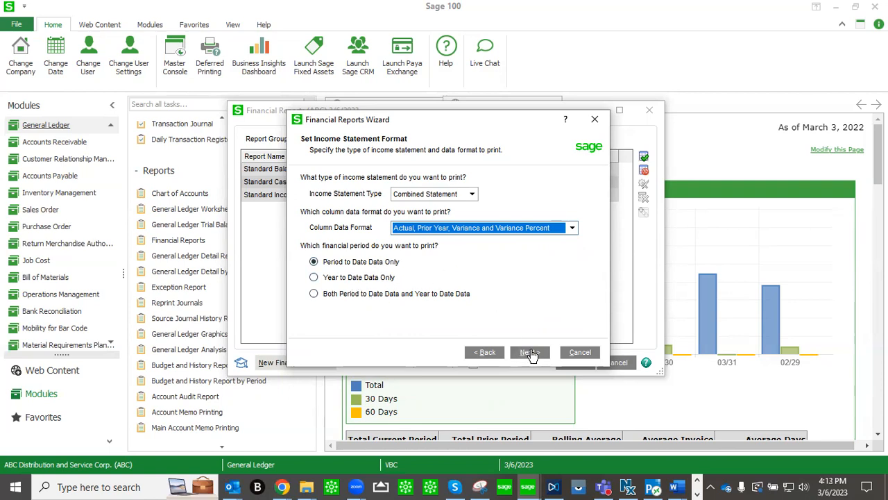
click(530, 351)
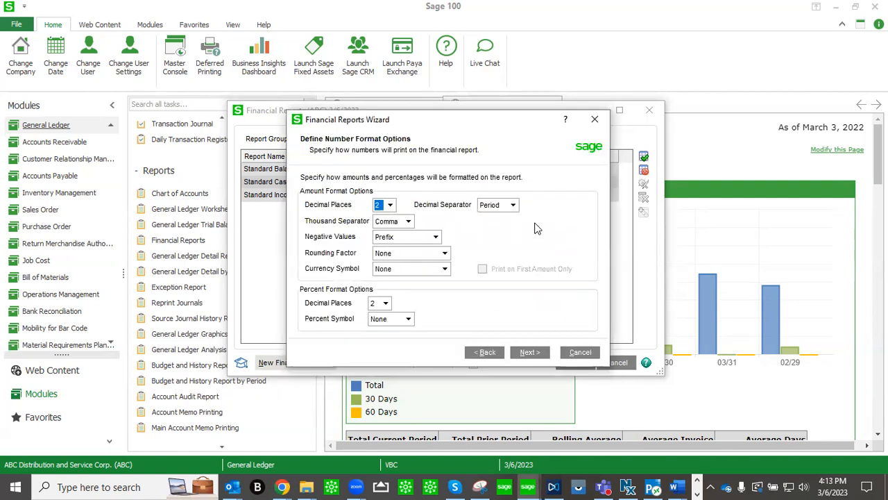
mouse_move(405, 160)
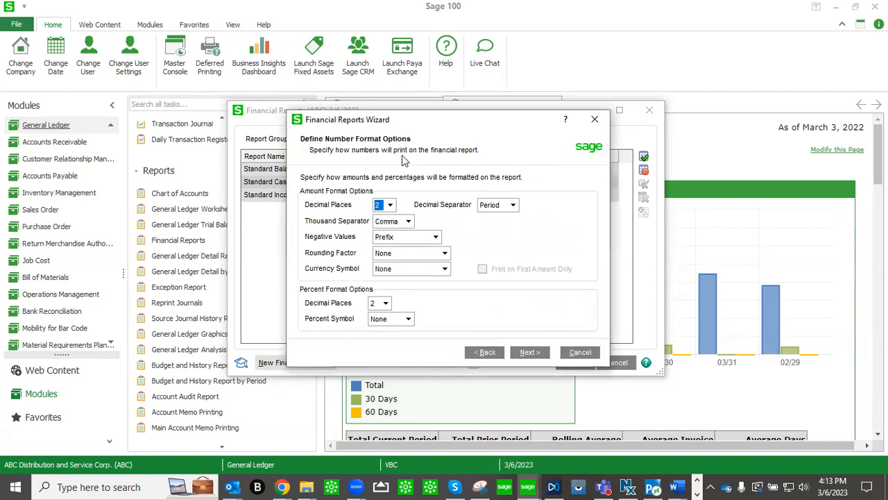
mouse_move(579, 194)
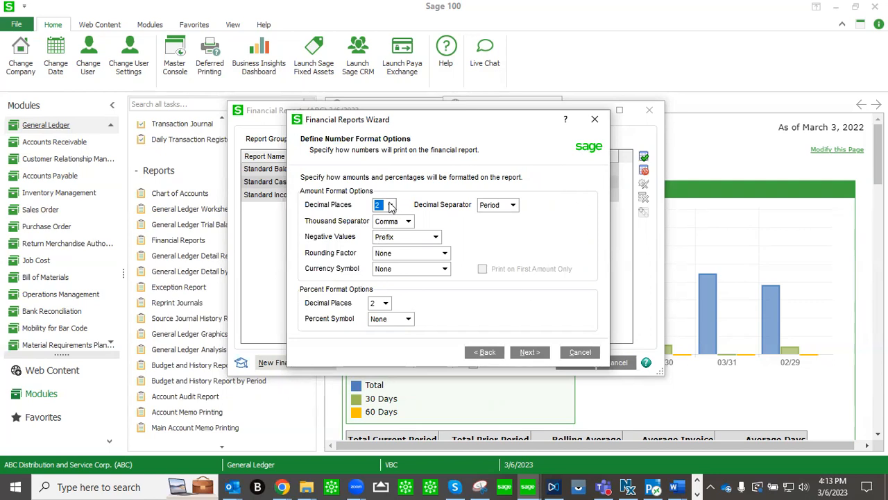
mouse_move(491, 221)
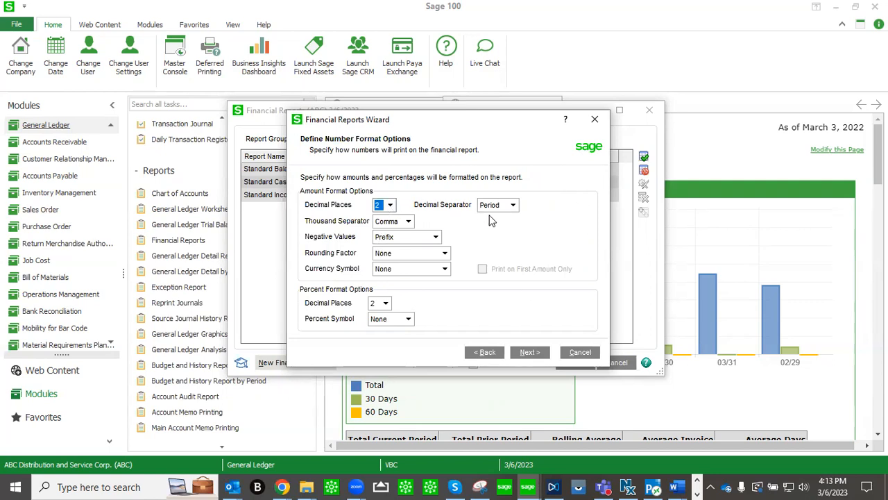
mouse_move(501, 223)
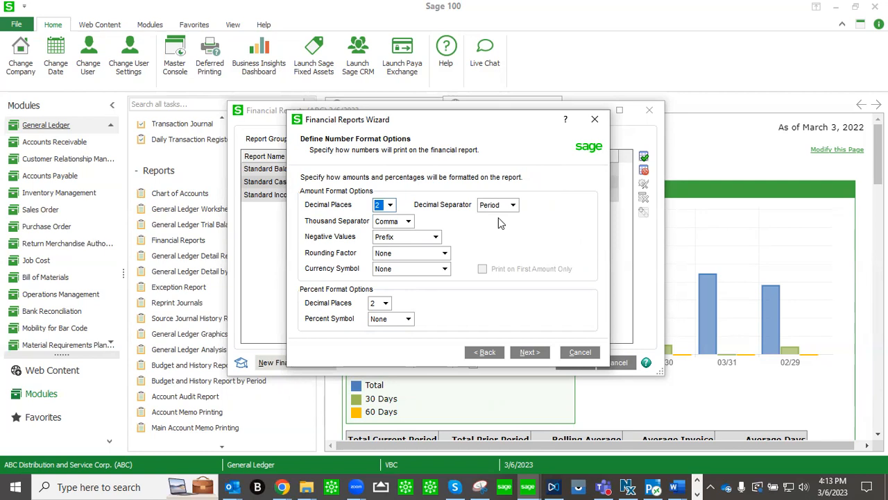
mouse_move(413, 242)
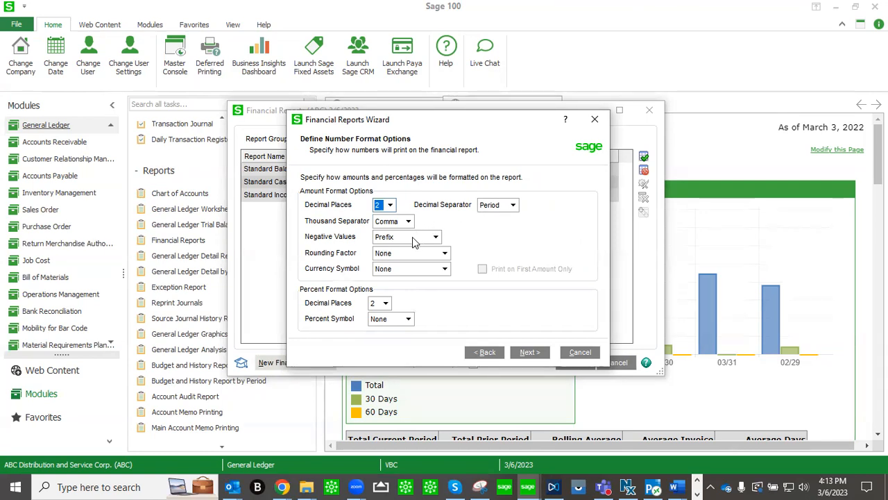
Step: Show negatives in parentheses and percentages with one decimal and a percent symbol
click(435, 237)
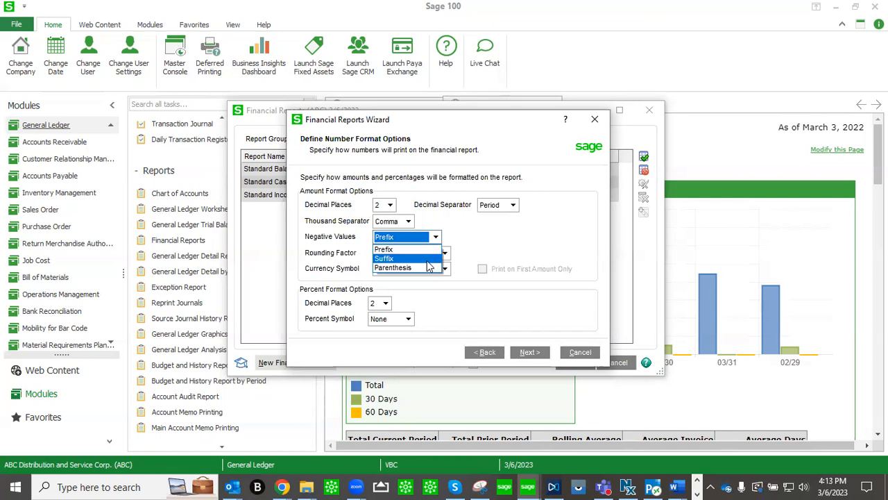
click(392, 268)
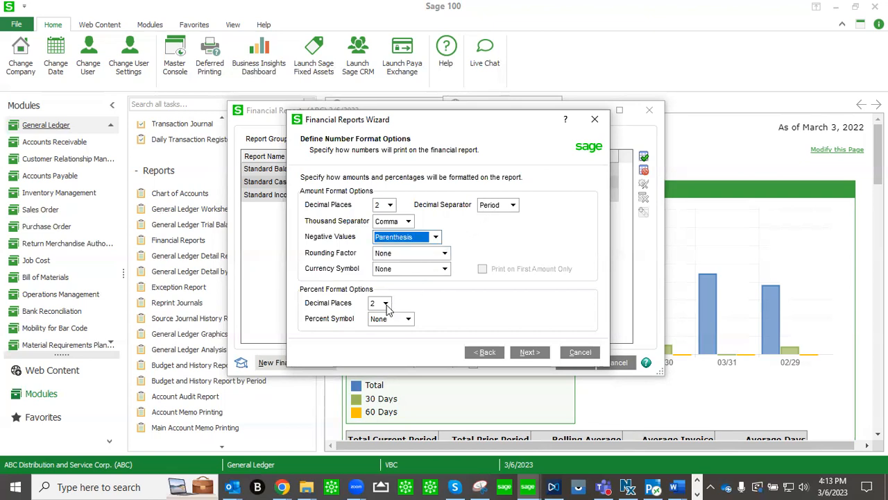
click(386, 303)
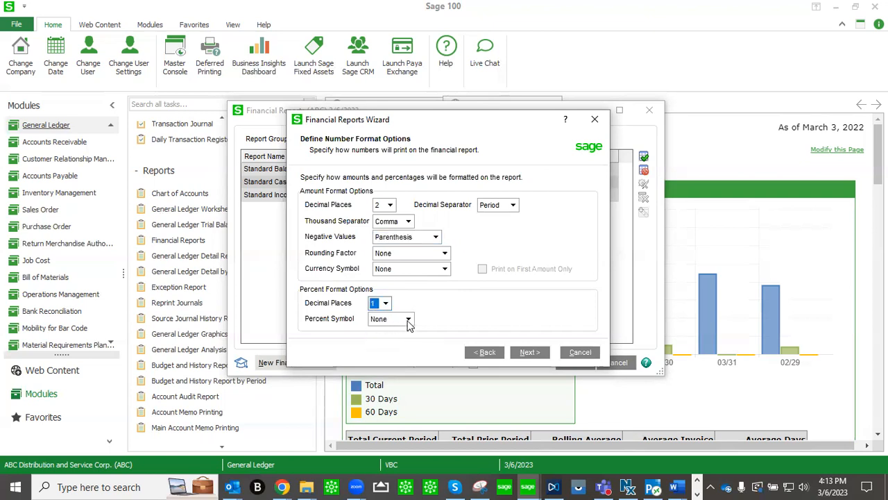
click(409, 318)
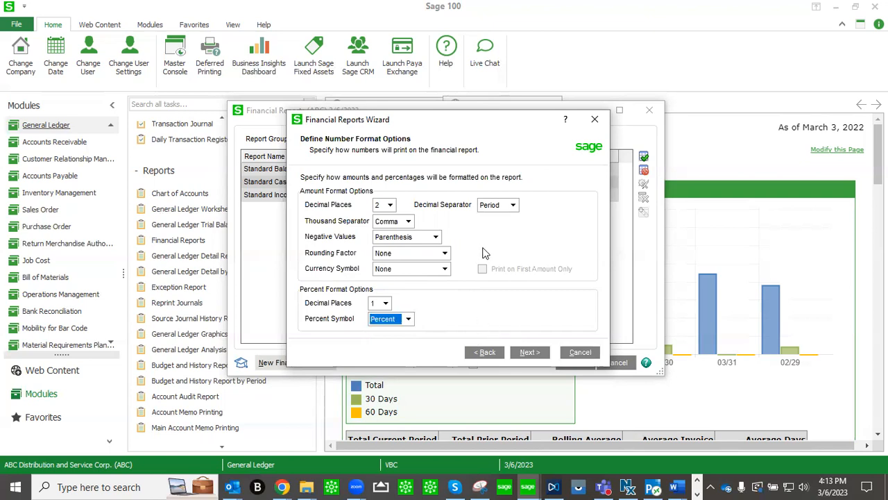
mouse_move(541, 324)
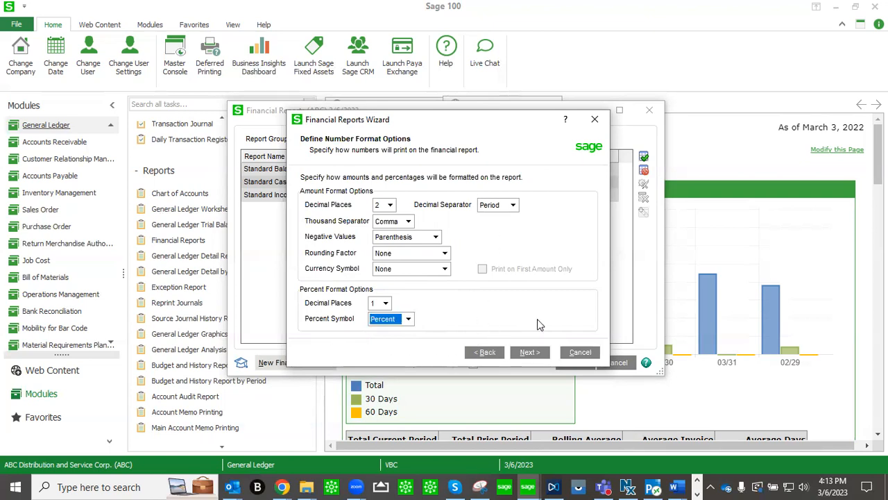
click(530, 352)
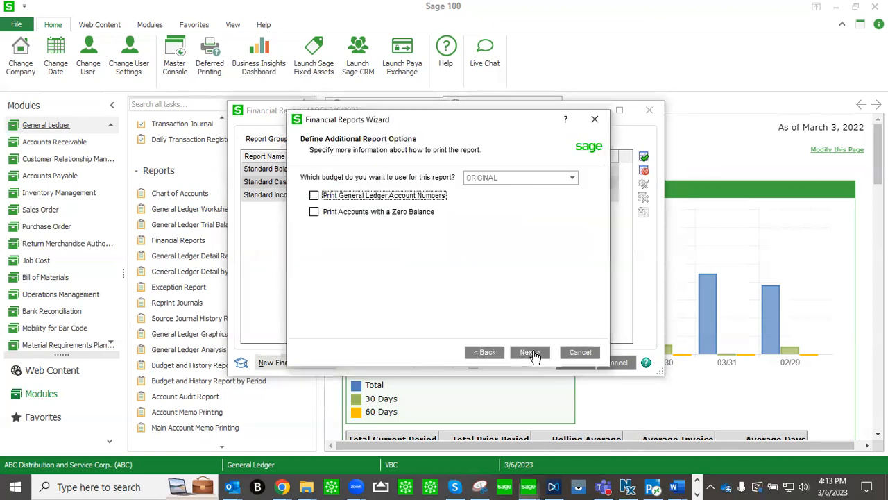
mouse_move(553, 219)
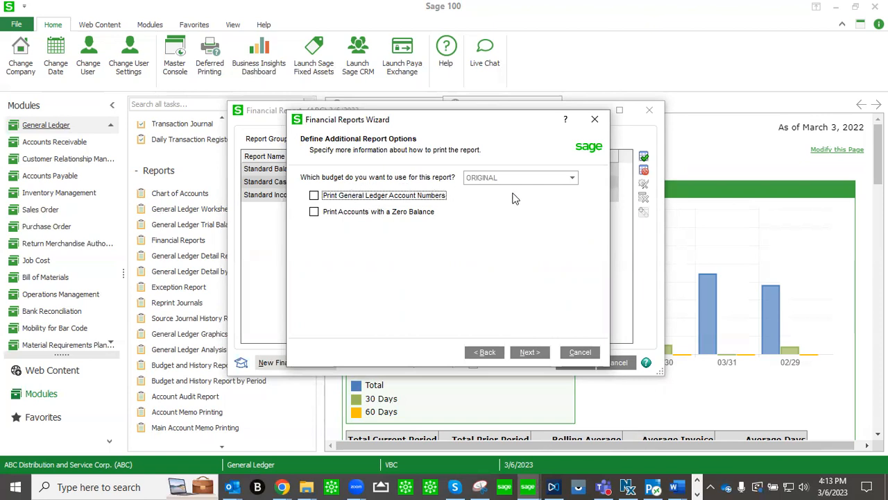
mouse_move(534, 188)
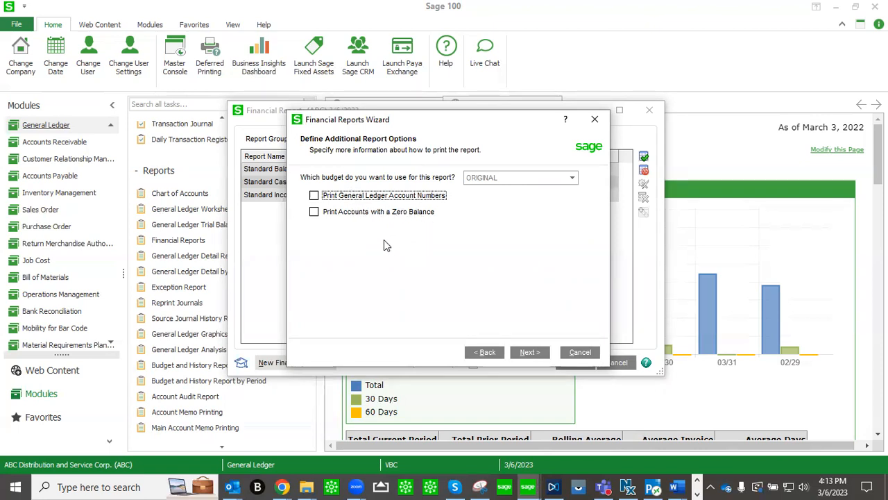
mouse_move(404, 176)
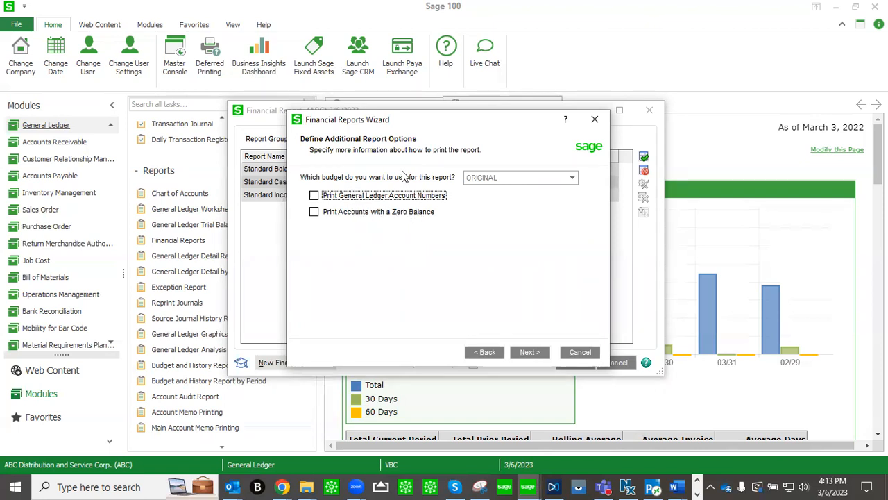
Step: Leave the budget and print options unchanged and continue to the footnote page
click(529, 352)
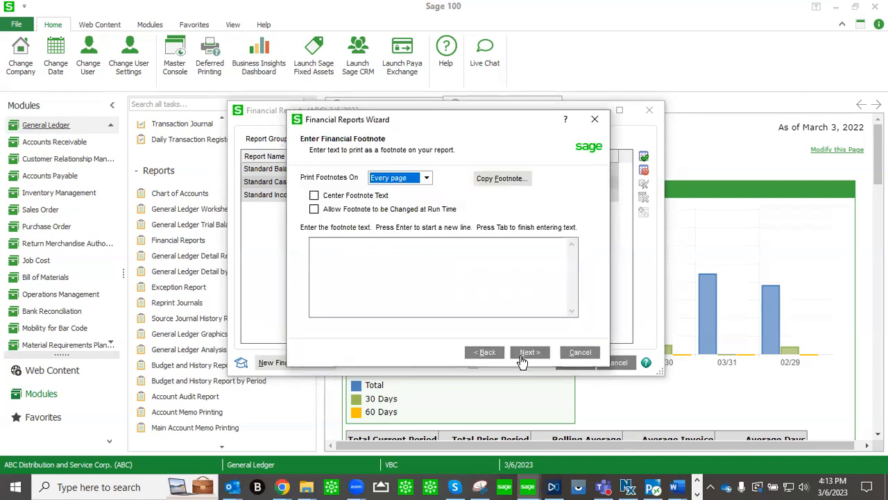
mouse_move(479, 135)
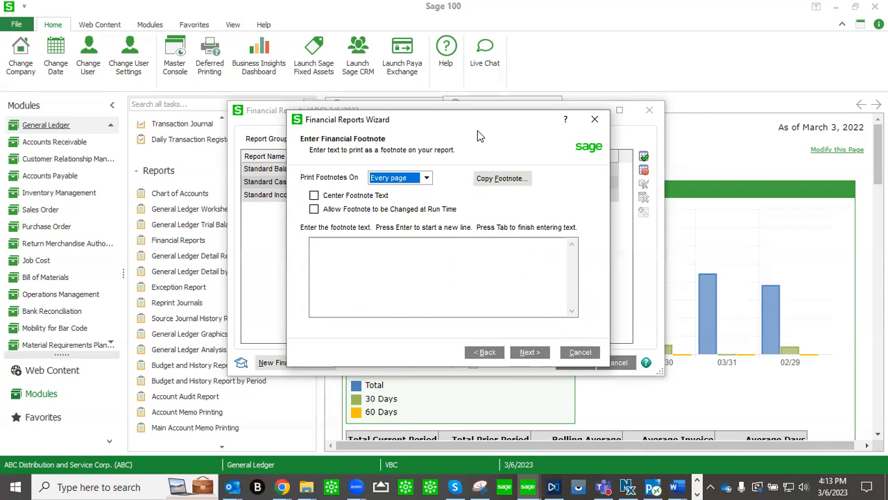
mouse_move(431, 222)
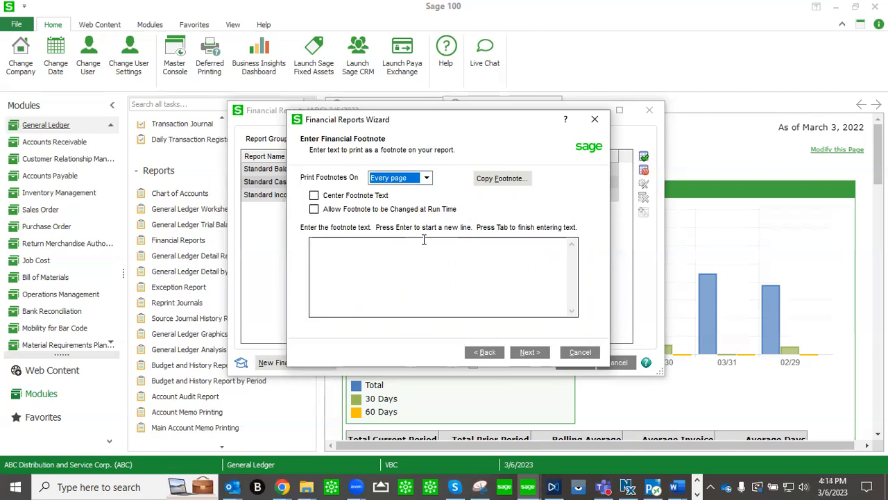
Step: Skip the footnote for demo IS, moving on to the account range selection
click(528, 352)
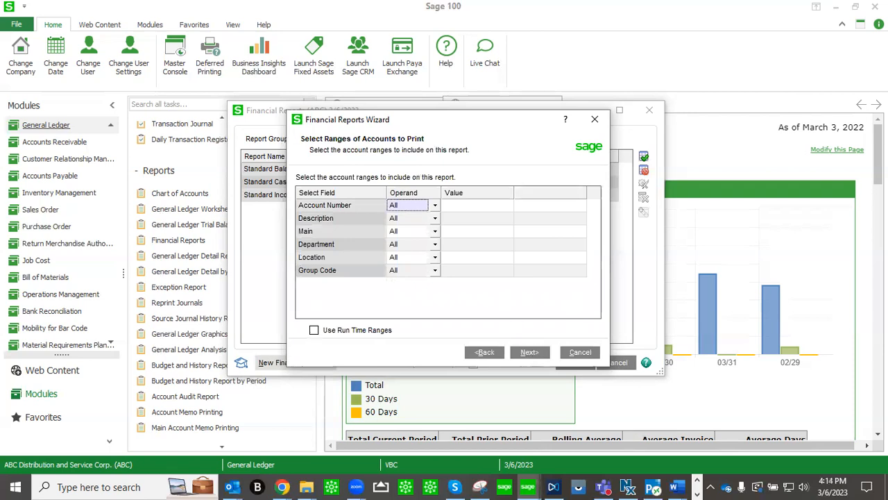
mouse_move(698, 293)
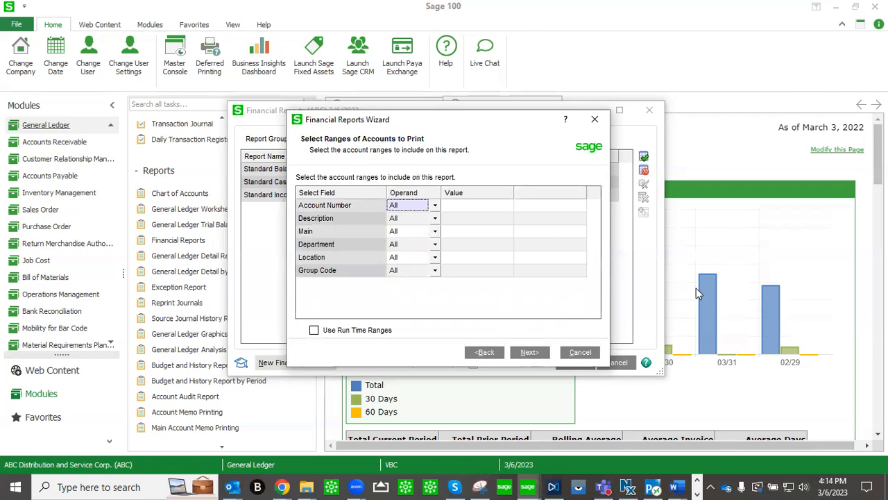
mouse_move(500, 214)
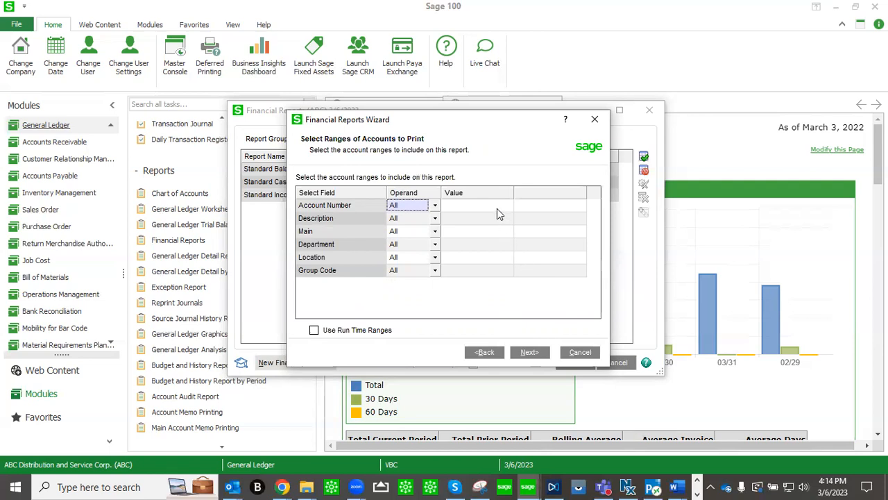
mouse_move(506, 302)
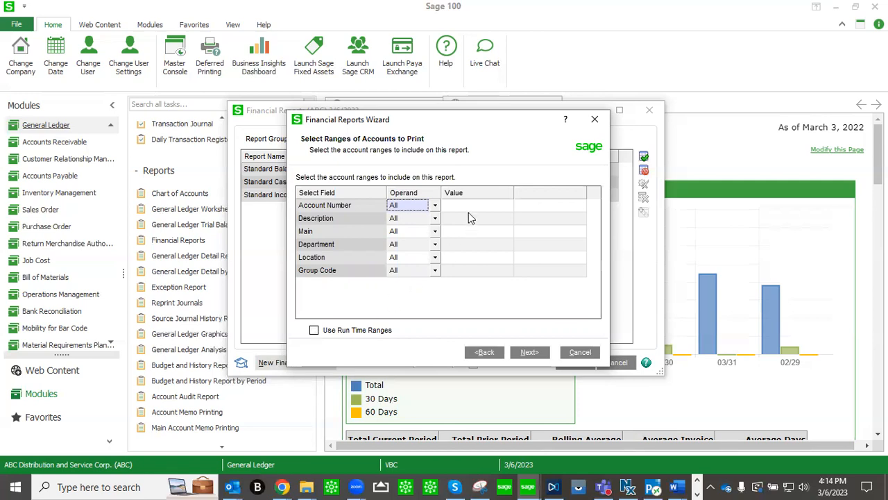
mouse_move(492, 240)
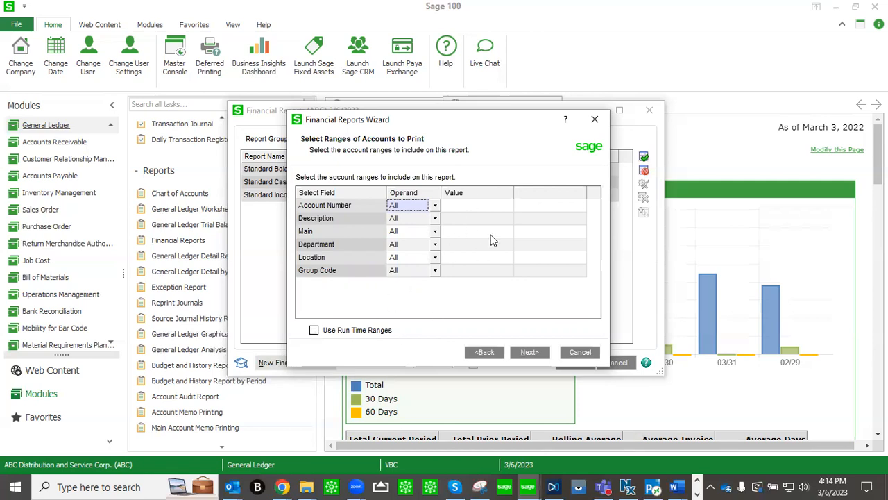
mouse_move(529, 352)
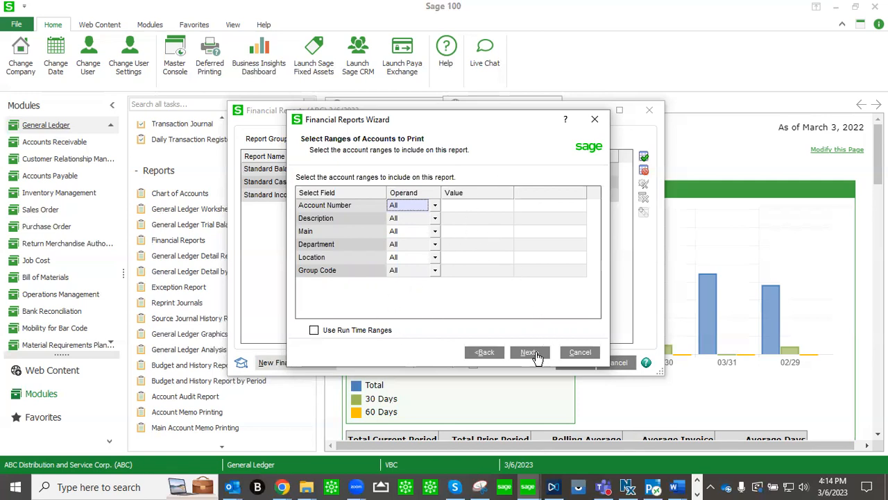
Step: Keep every account range Operand at All and advance to the completion summary
click(529, 352)
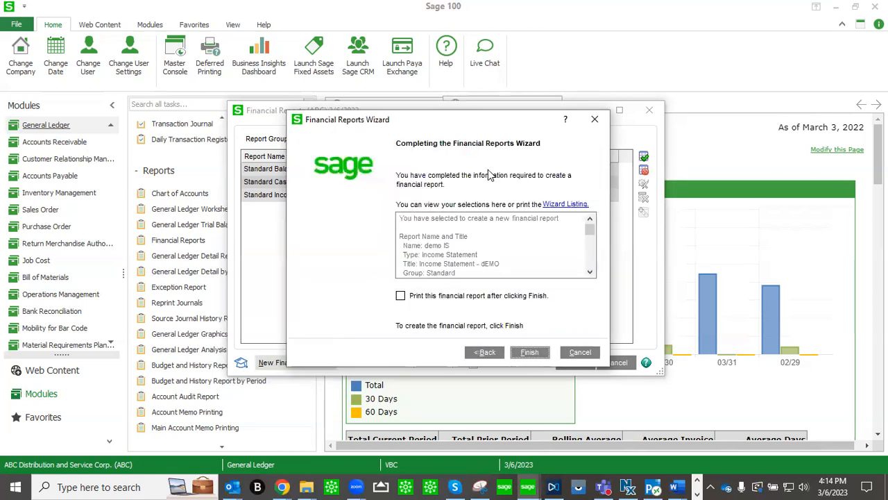
mouse_move(512, 321)
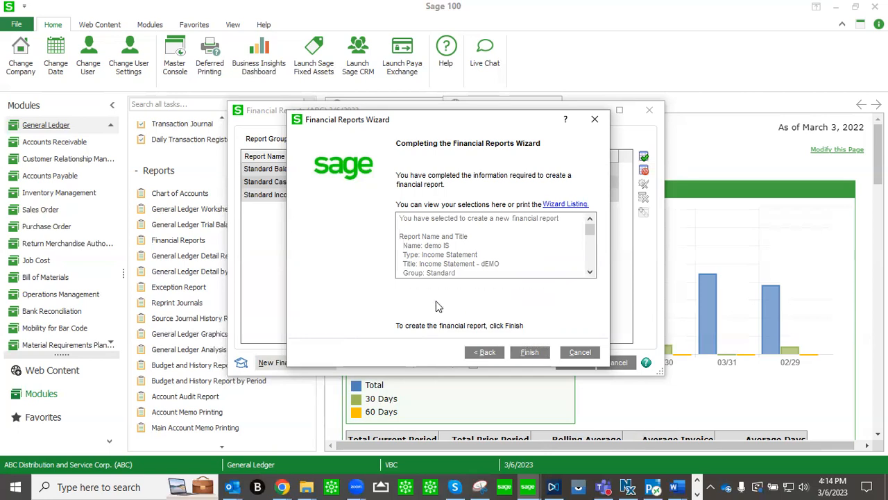
Step: Finish the demo IS wizard and open Print Financial Reports for fiscal 2025, period 5
click(529, 352)
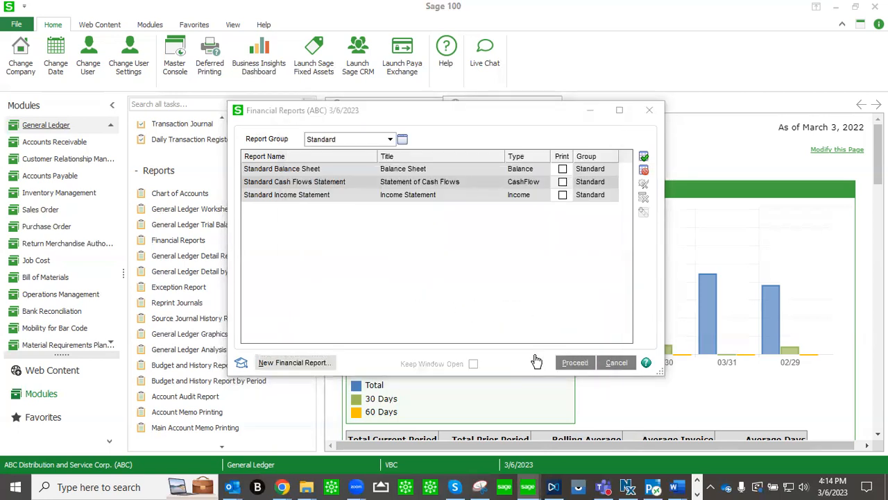
click(574, 362)
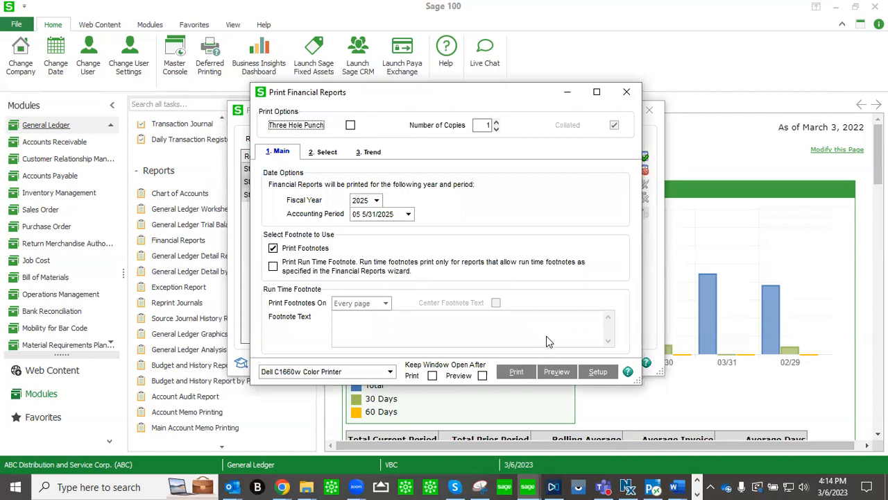
mouse_move(438, 177)
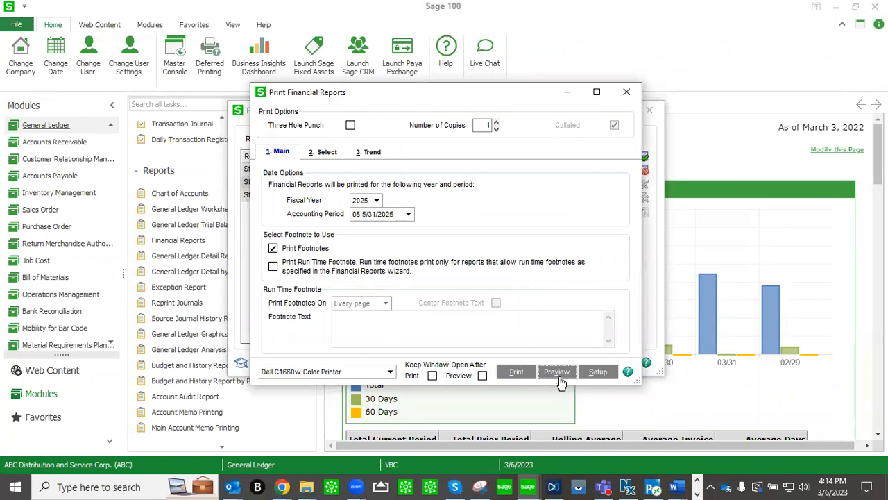
click(557, 372)
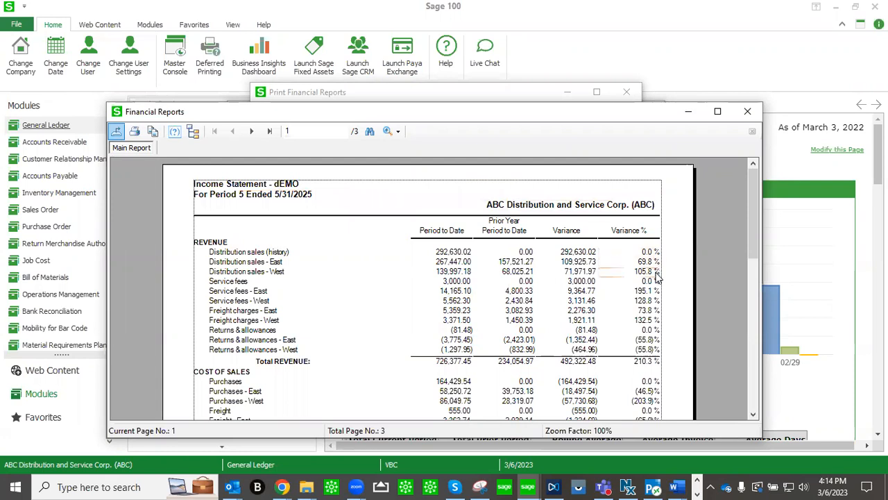
mouse_move(657, 327)
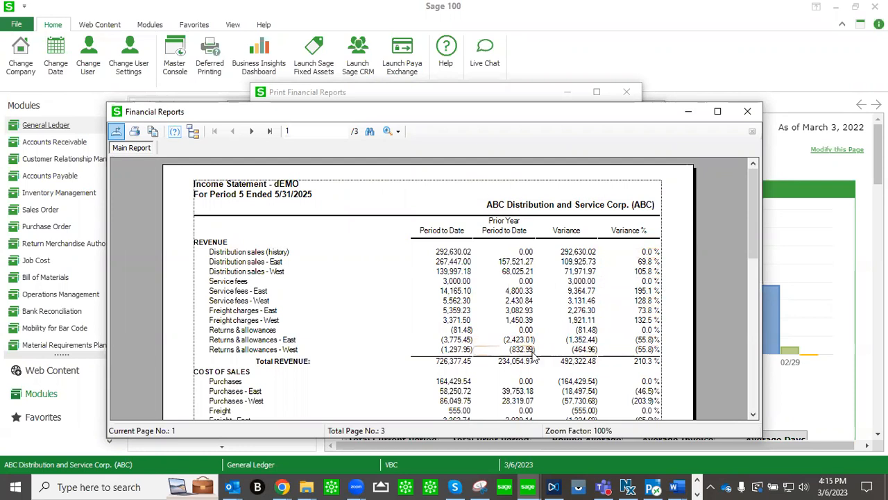
mouse_move(476, 349)
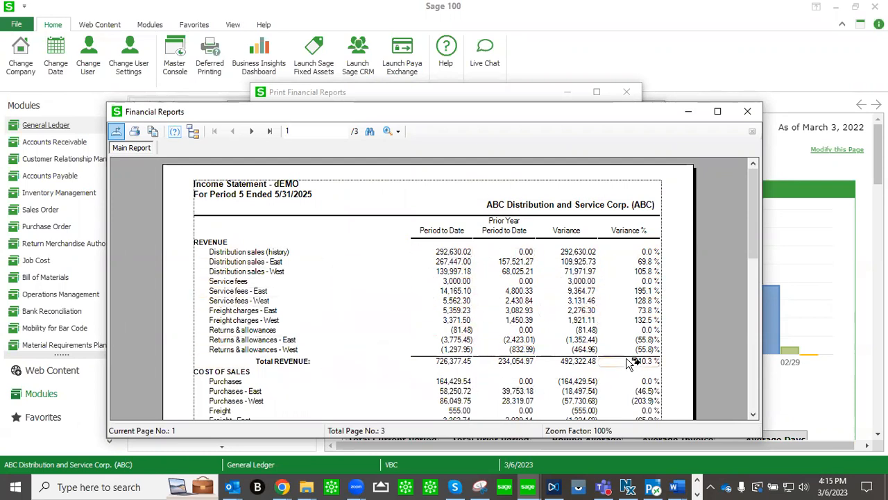
mouse_move(465, 201)
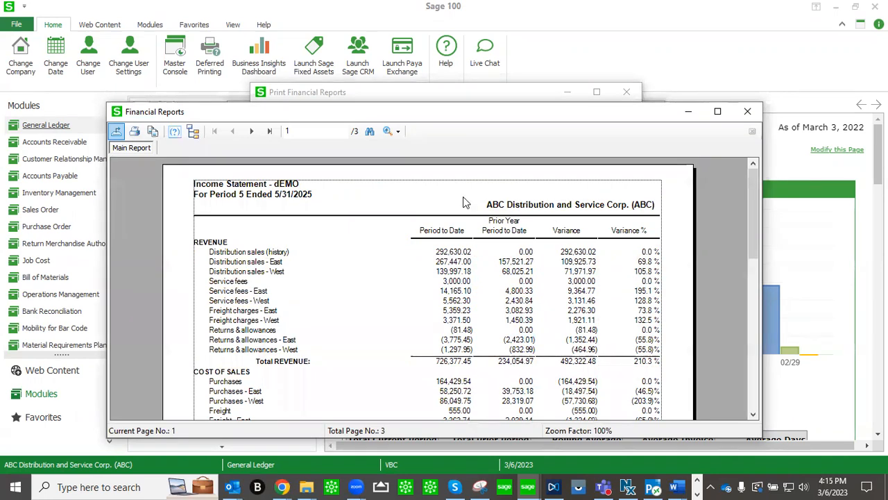
mouse_move(748, 111)
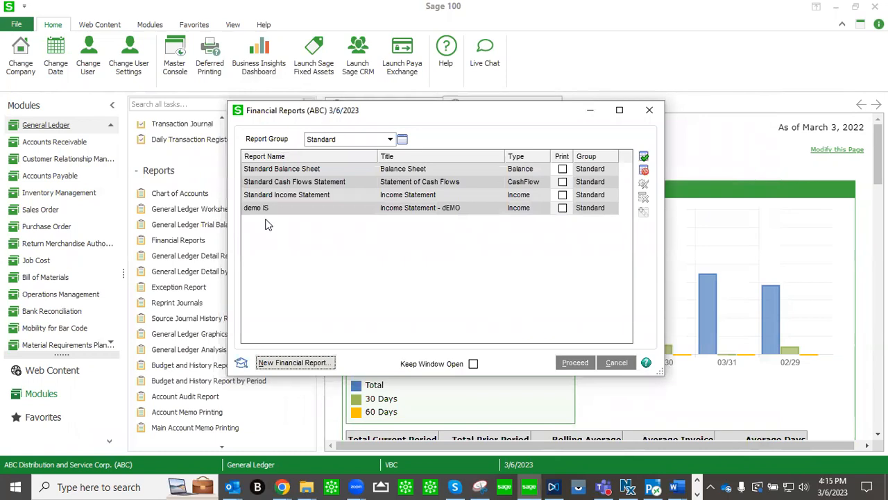
mouse_move(291, 223)
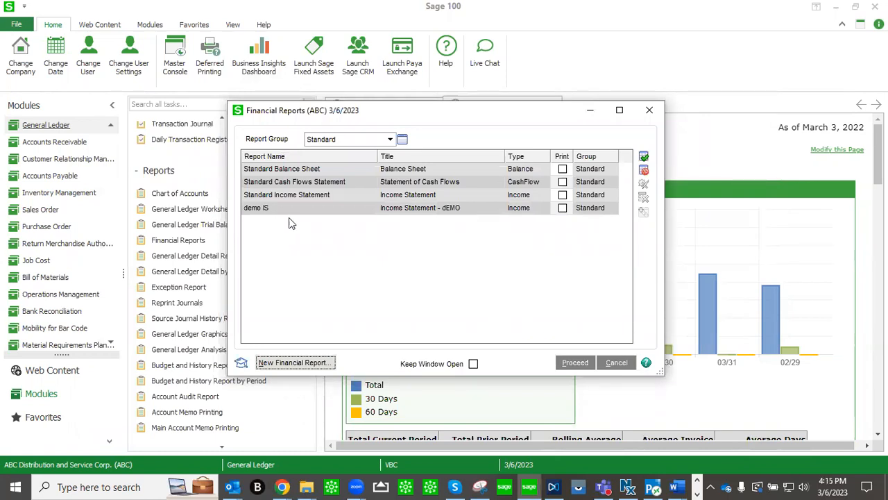
mouse_move(614, 255)
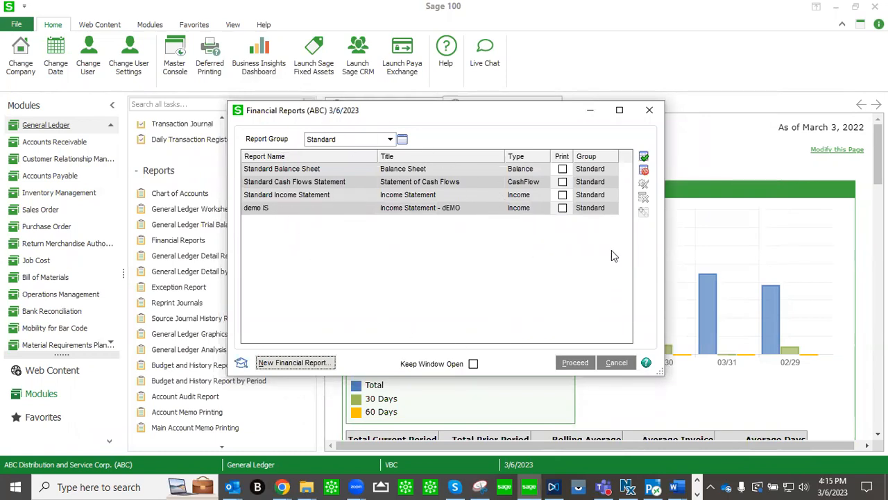
mouse_move(387, 224)
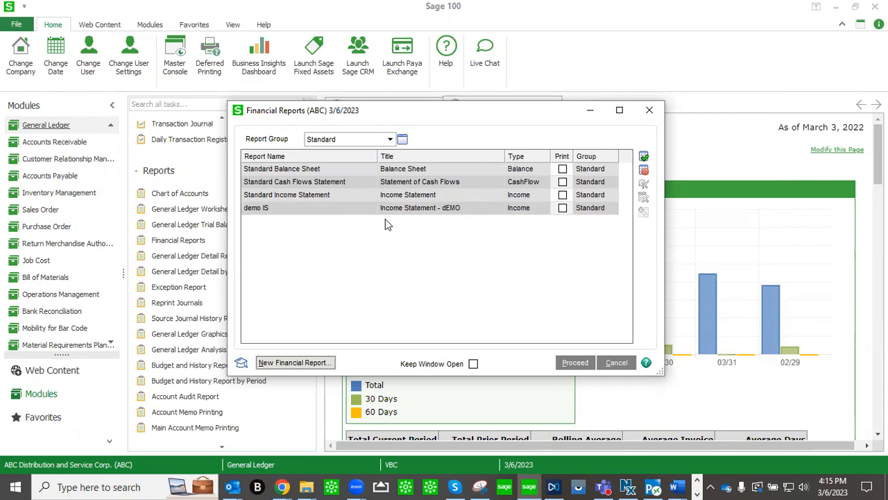
mouse_move(721, 104)
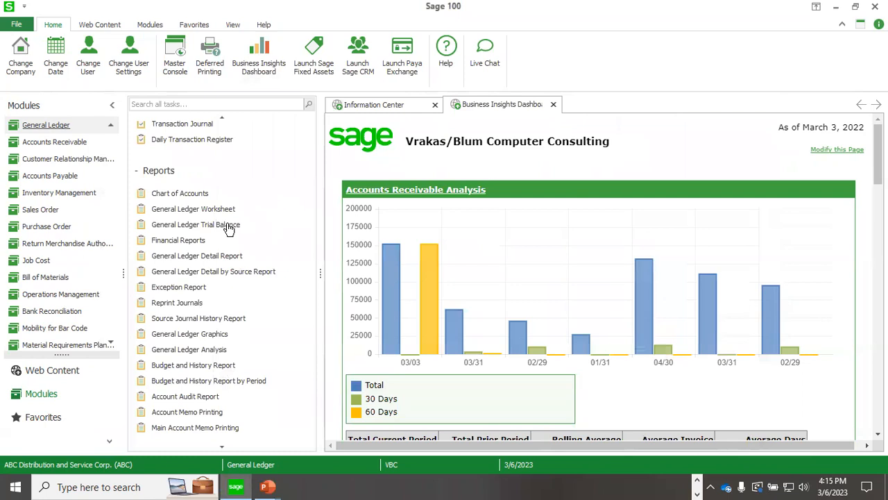
Step: Collapse Reports, expand Budget, browse Setup and Utilities, then switch to PowerPoint
click(137, 170)
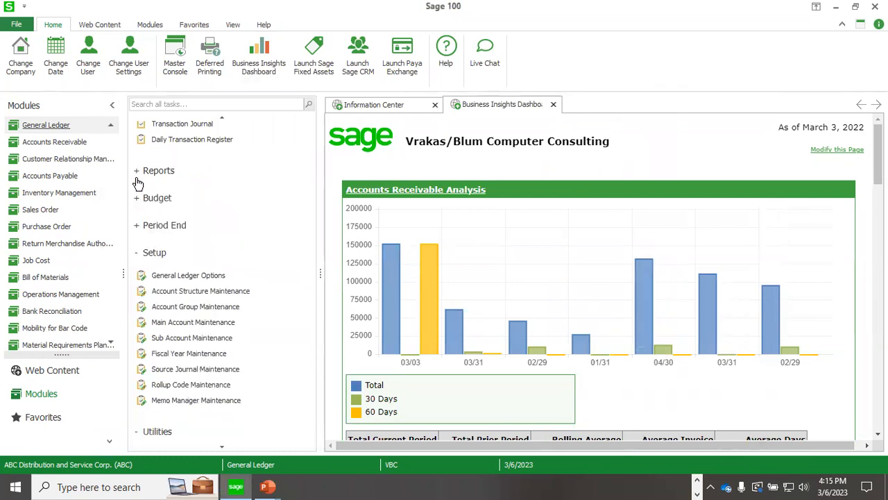
click(137, 198)
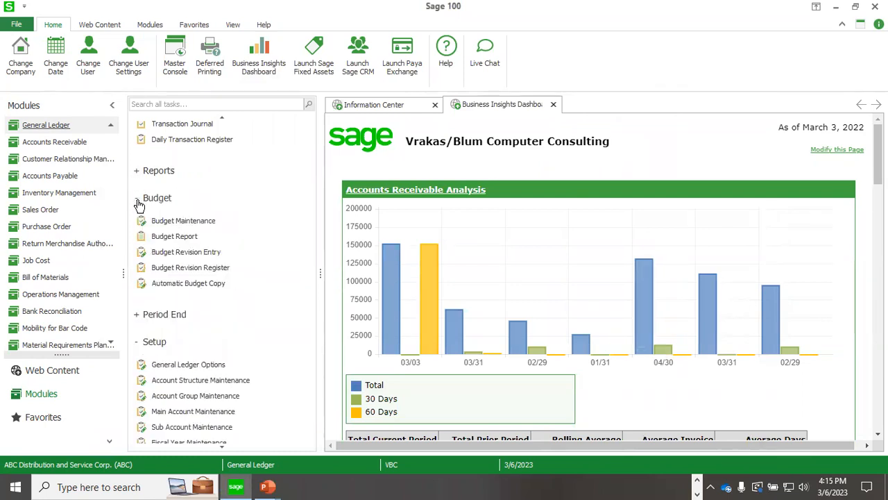
mouse_move(253, 218)
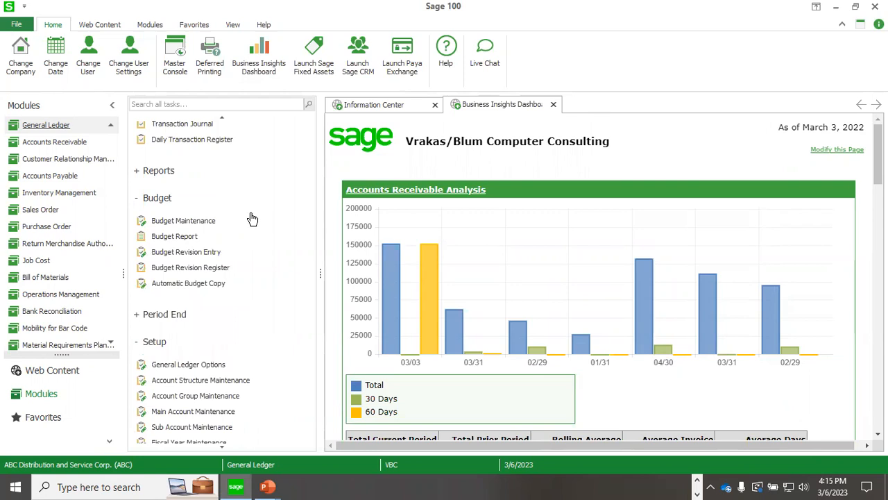
scroll(down, 3)
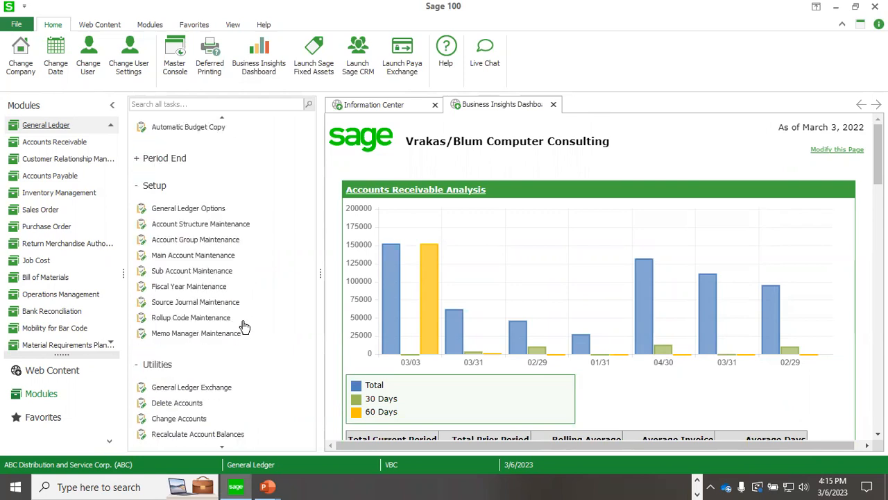
scroll(down, 3)
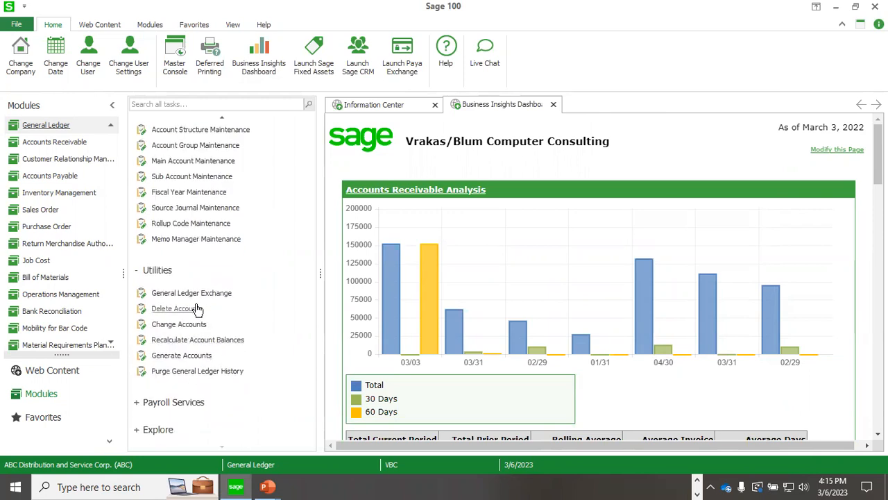
mouse_move(181, 355)
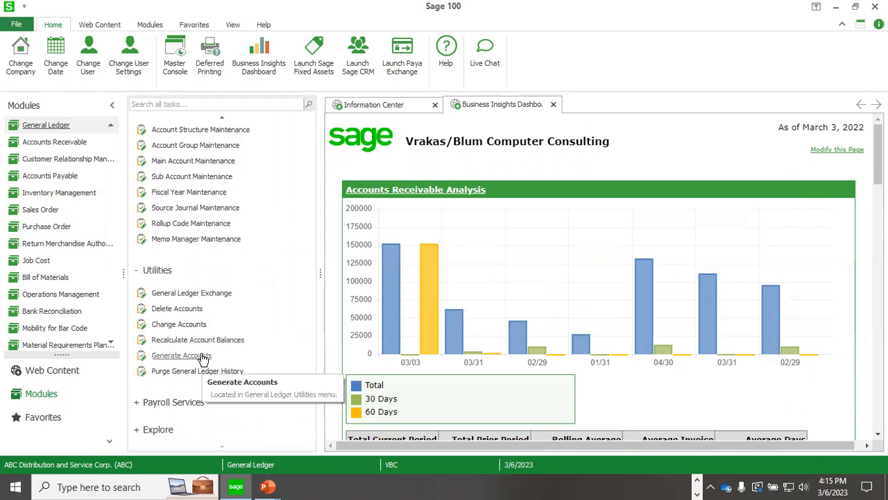
mouse_move(231, 292)
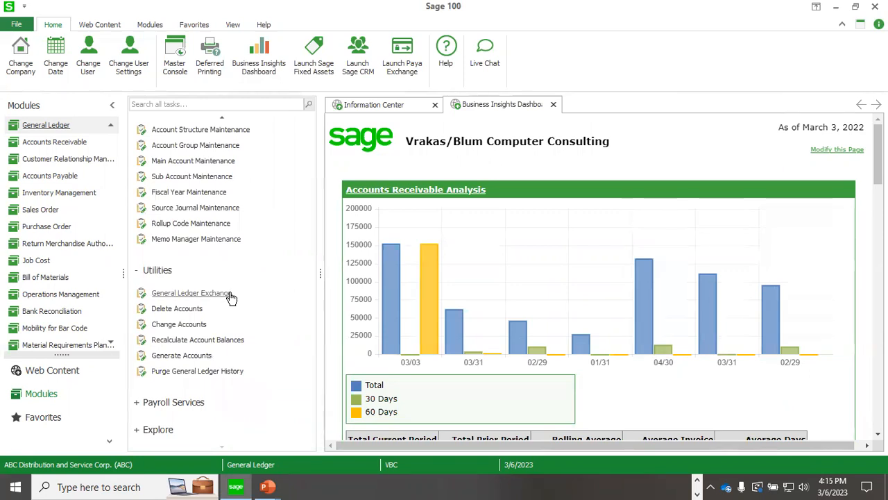
mouse_move(229, 295)
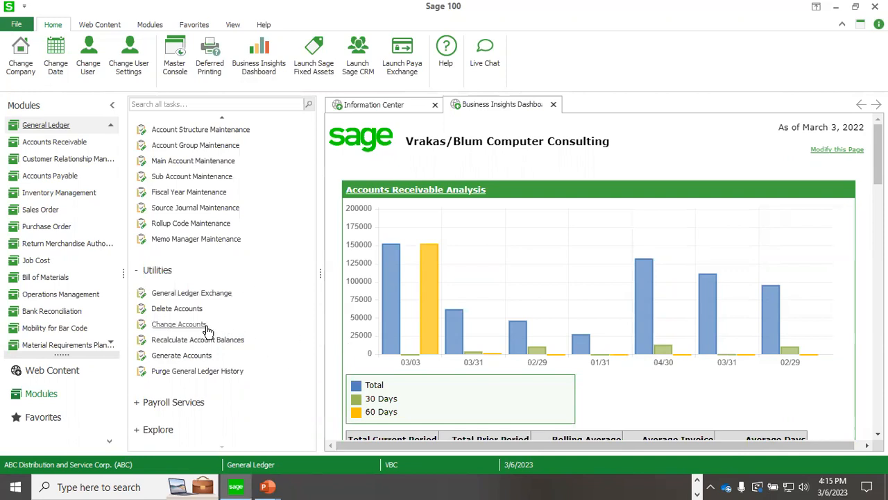
mouse_move(179, 324)
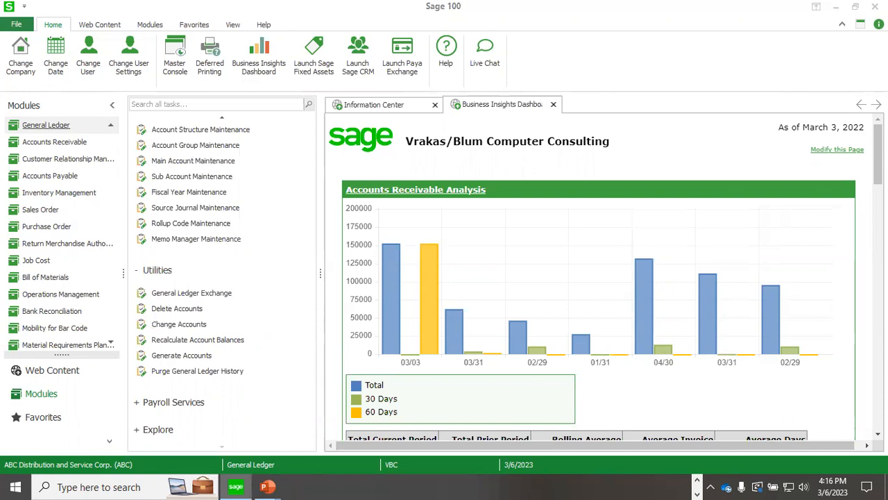
click(267, 485)
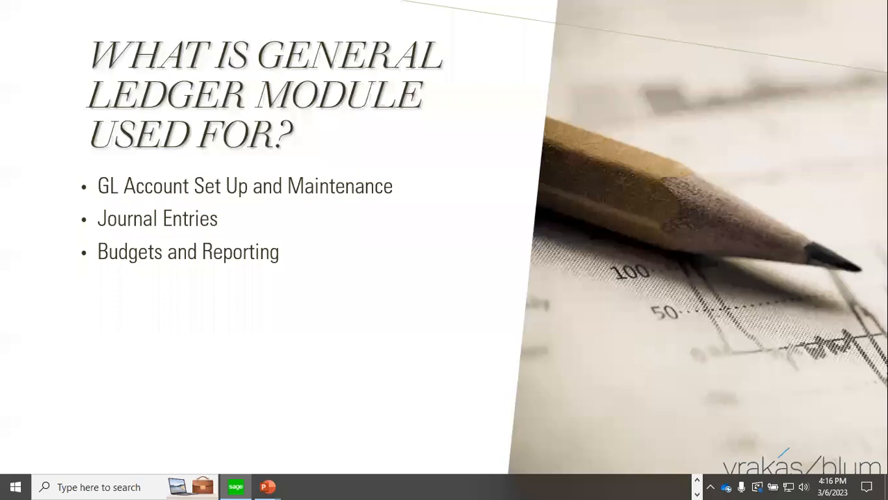